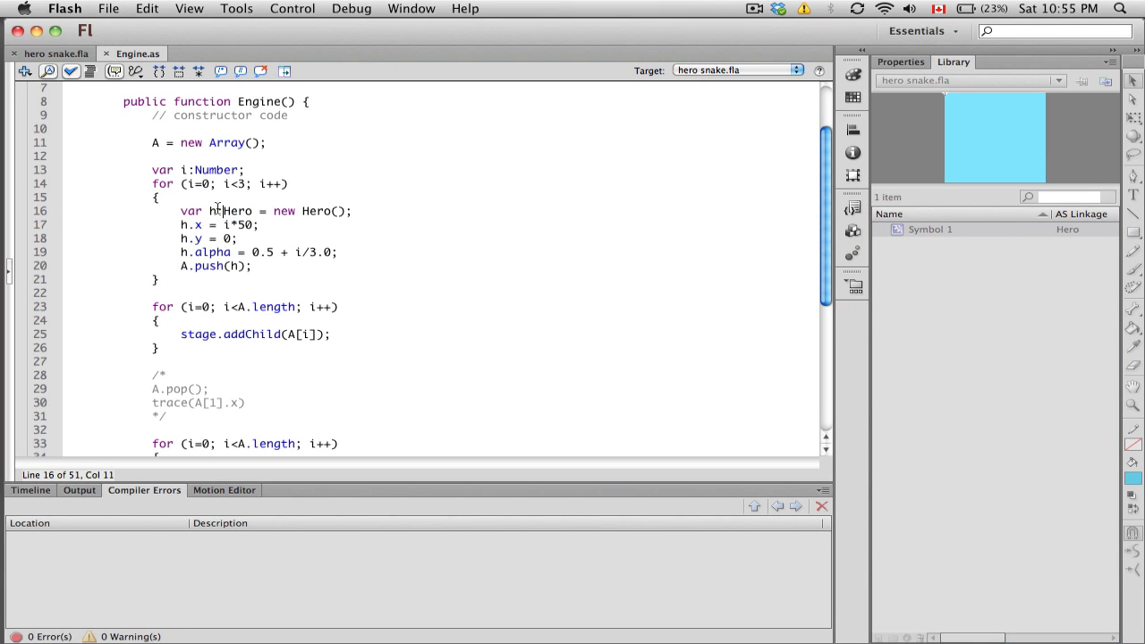
Step: Walk through the Hero declaration on line 16 and the h.x and h.y assignments in Engine.as
{"action": "double_click", "coordinate": [238, 212]}
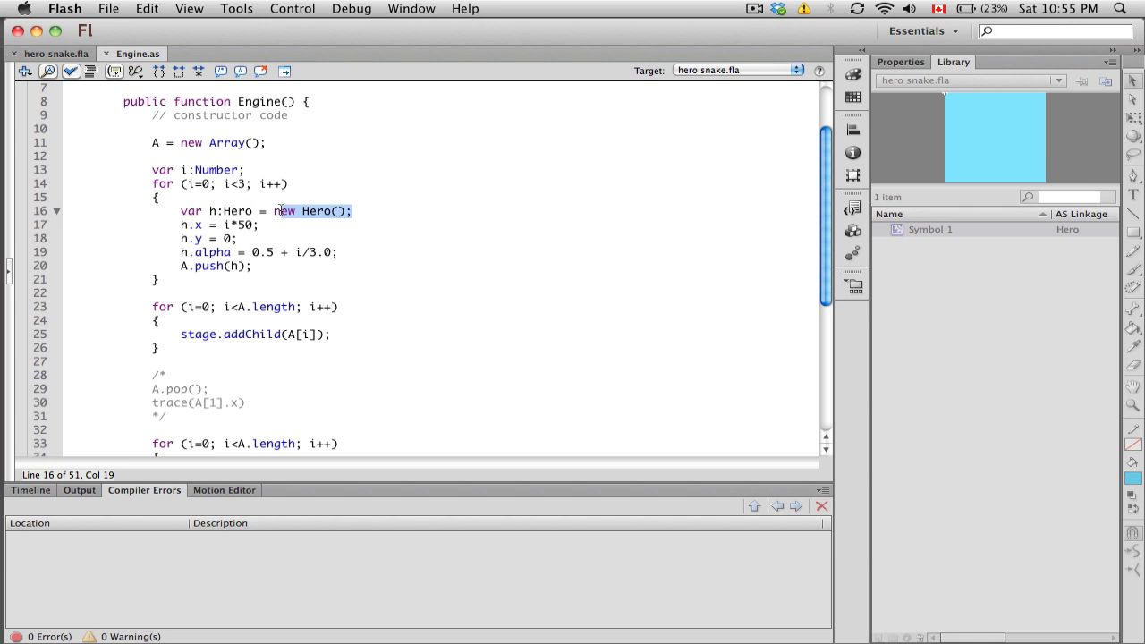
{"action": "left_click", "coordinate": [209, 211]}
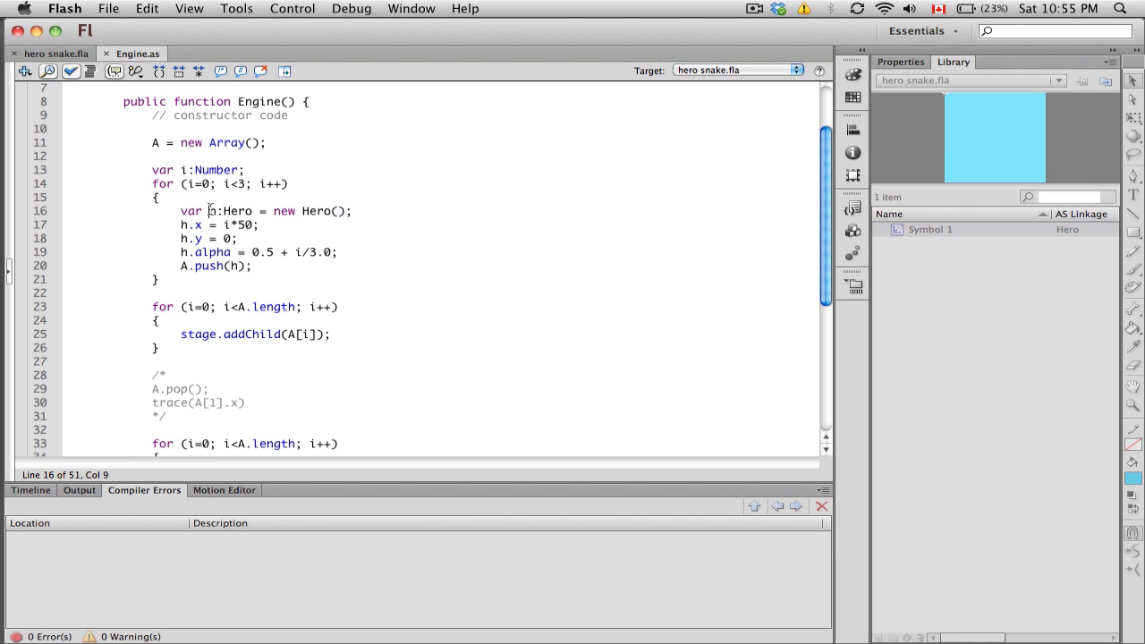
{"action": "double_click", "coordinate": [209, 211]}
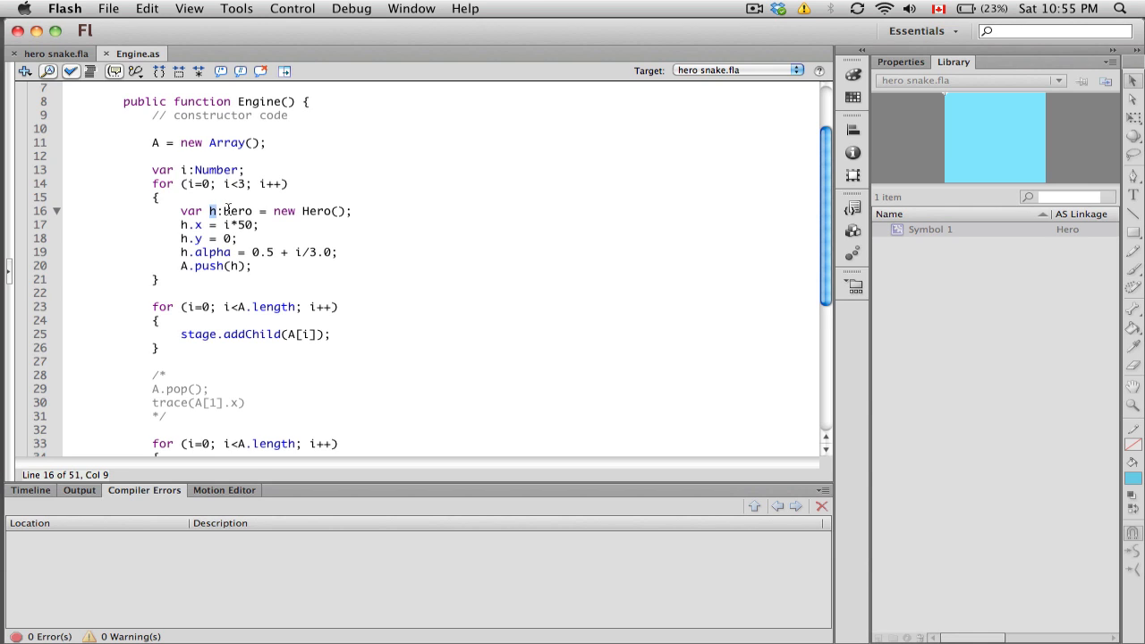
{"action": "mouse_move", "coordinate": [240, 214]}
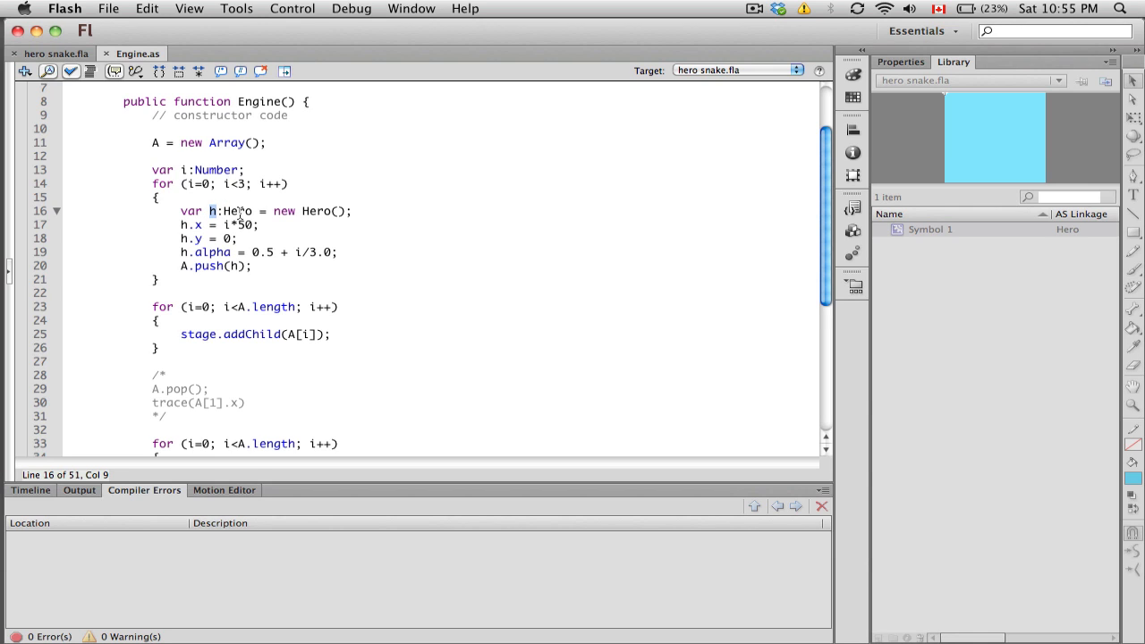
{"action": "double_click", "coordinate": [238, 212]}
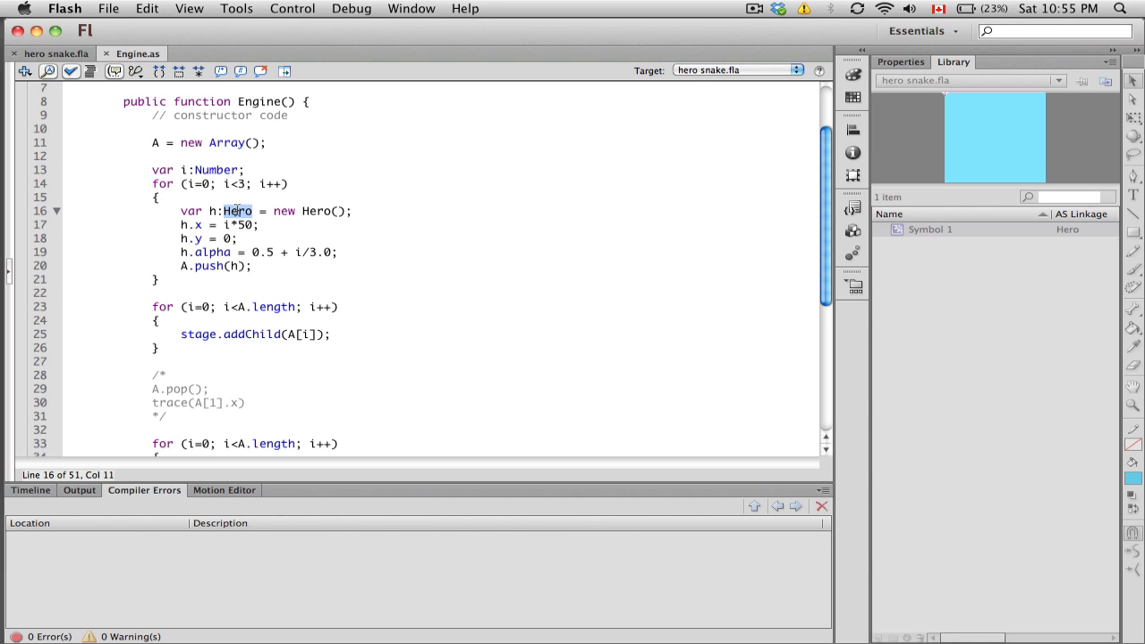
{"action": "mouse_move", "coordinate": [191, 226]}
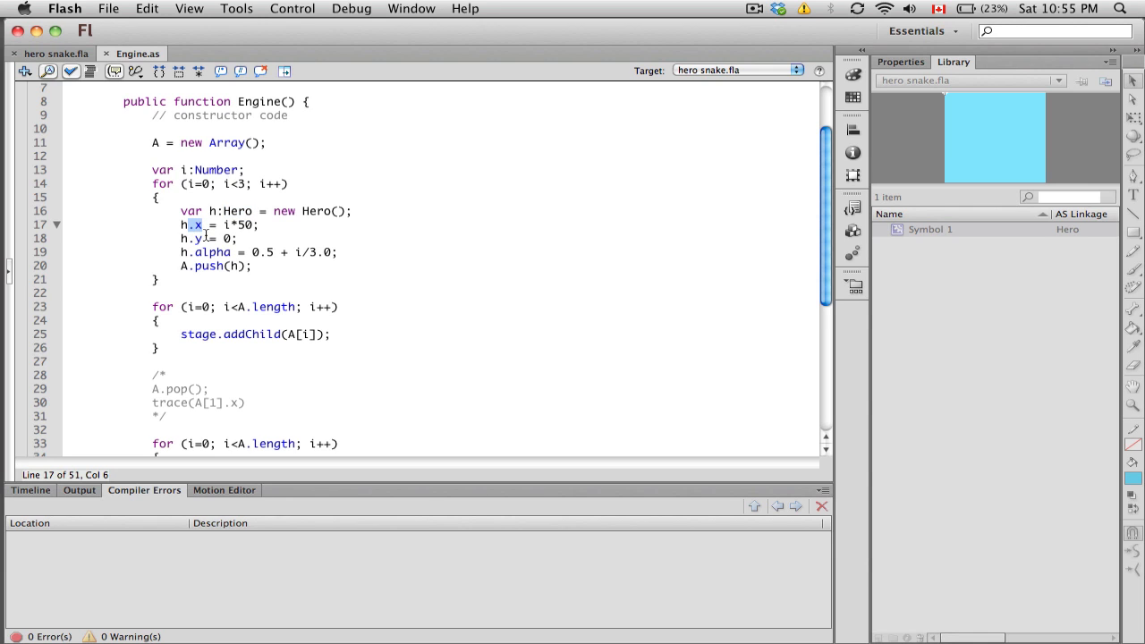
{"action": "left_click", "coordinate": [197, 240]}
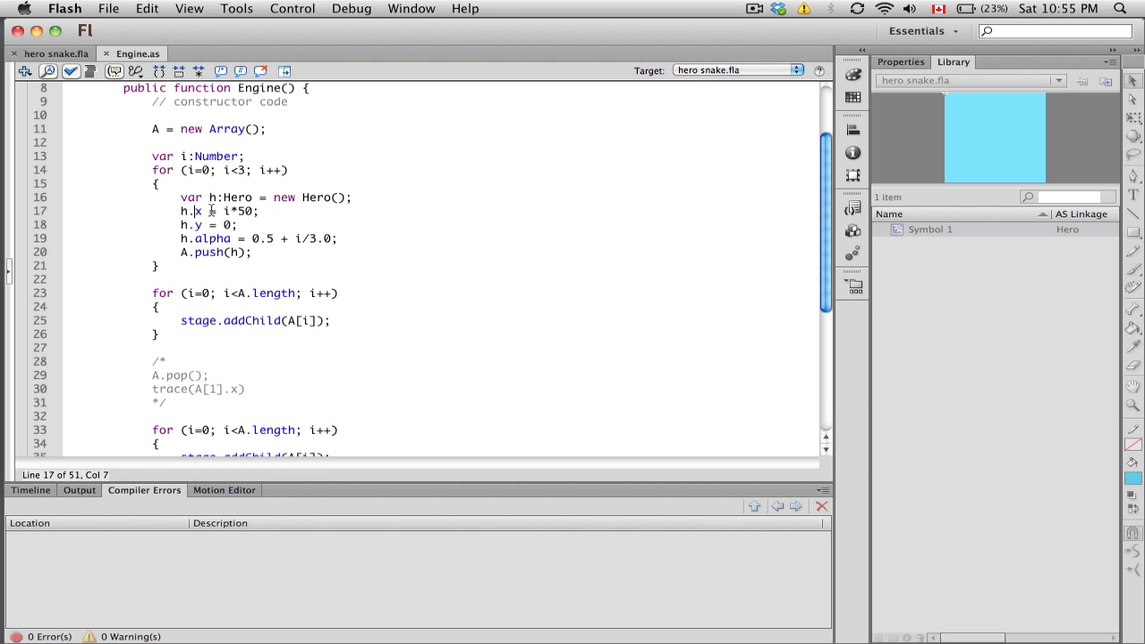
{"action": "double_click", "coordinate": [195, 211]}
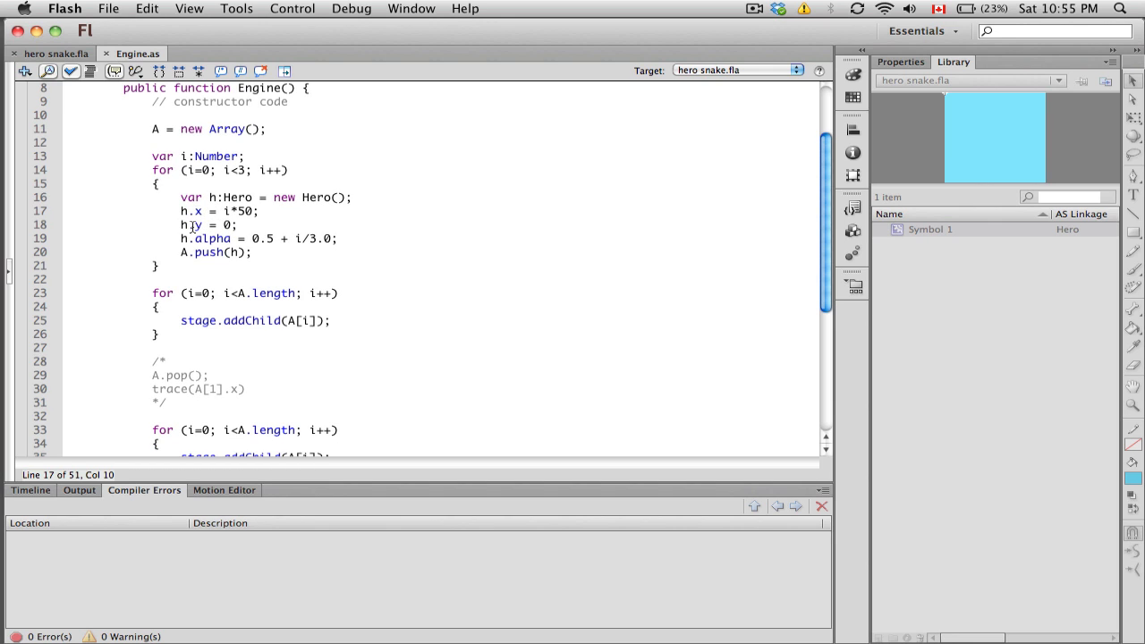
{"action": "left_click", "coordinate": [201, 225]}
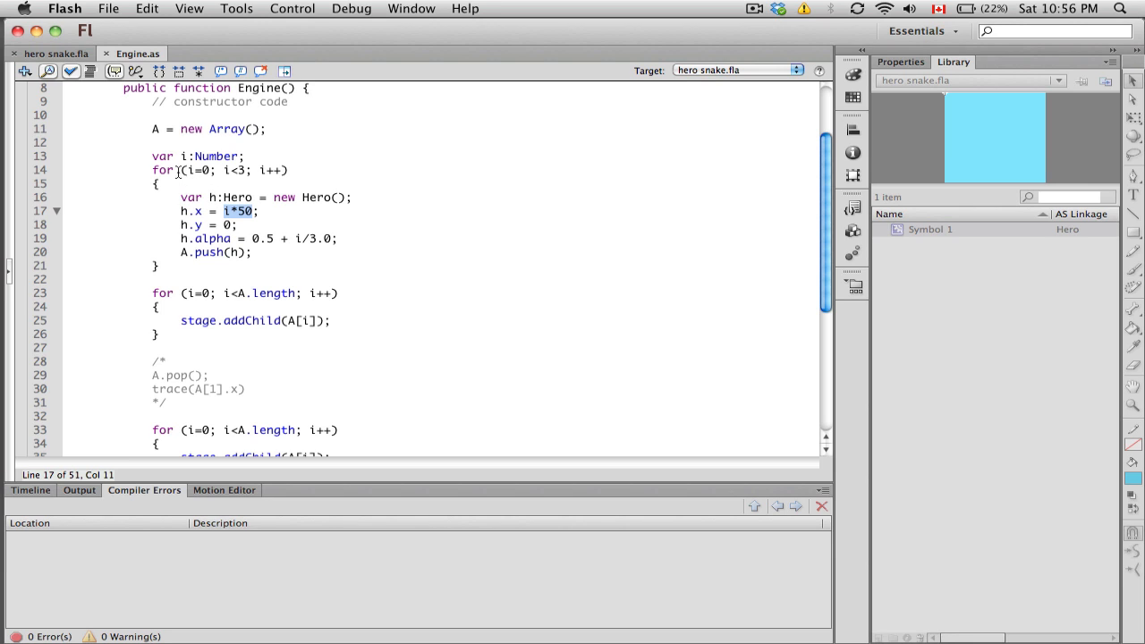
{"action": "mouse_move", "coordinate": [261, 201]}
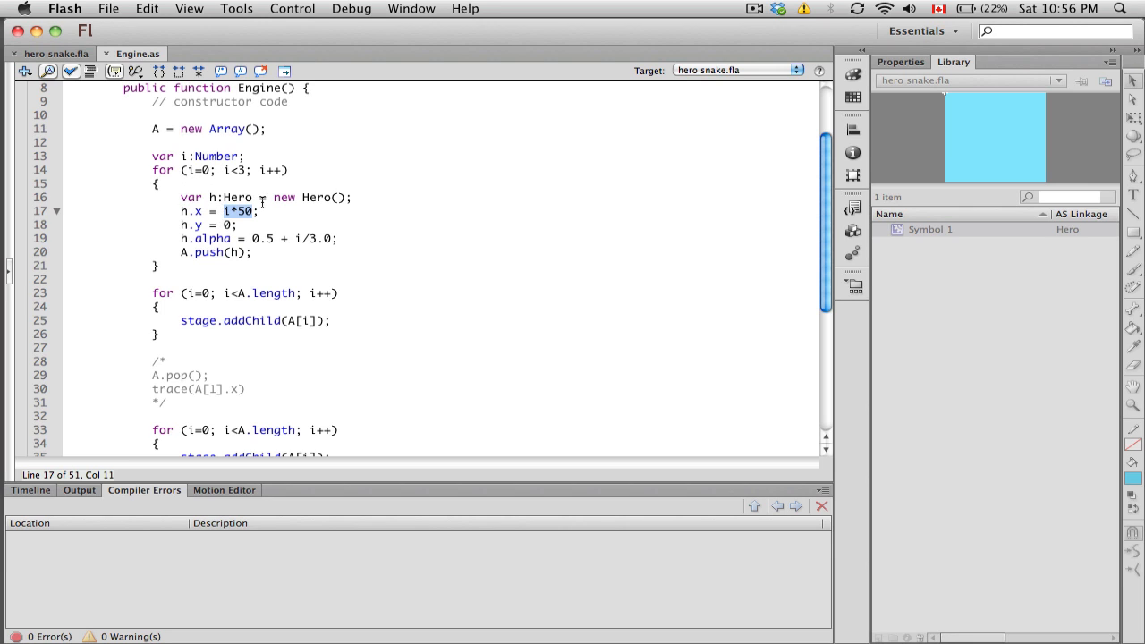
{"action": "mouse_move", "coordinate": [199, 212]}
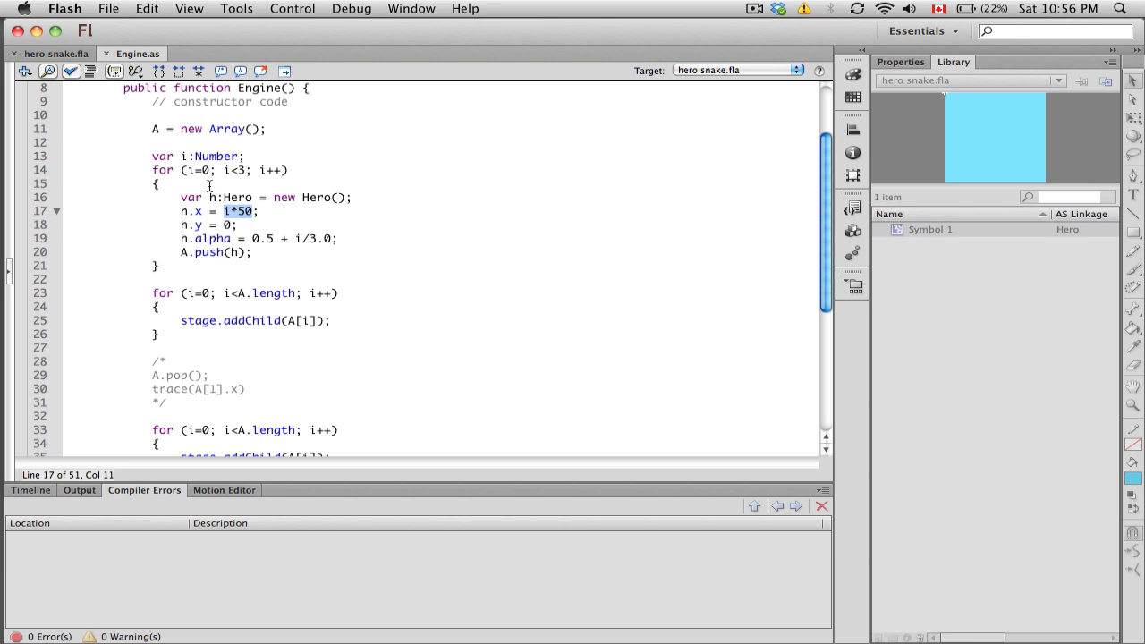
{"action": "mouse_move", "coordinate": [347, 161]}
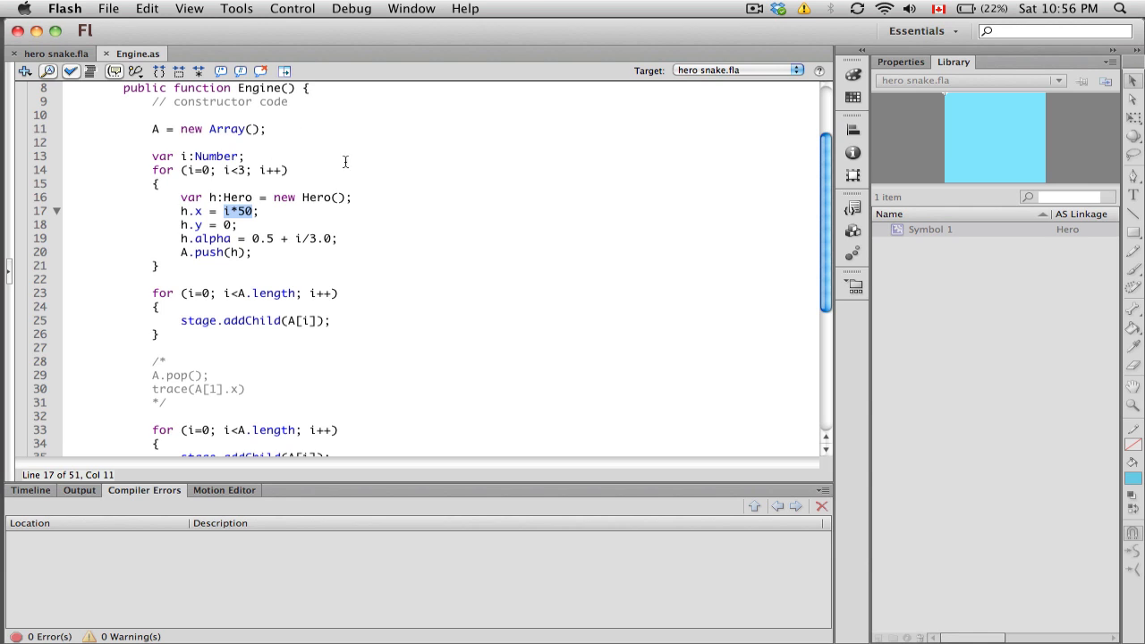
{"action": "mouse_move", "coordinate": [469, 158]}
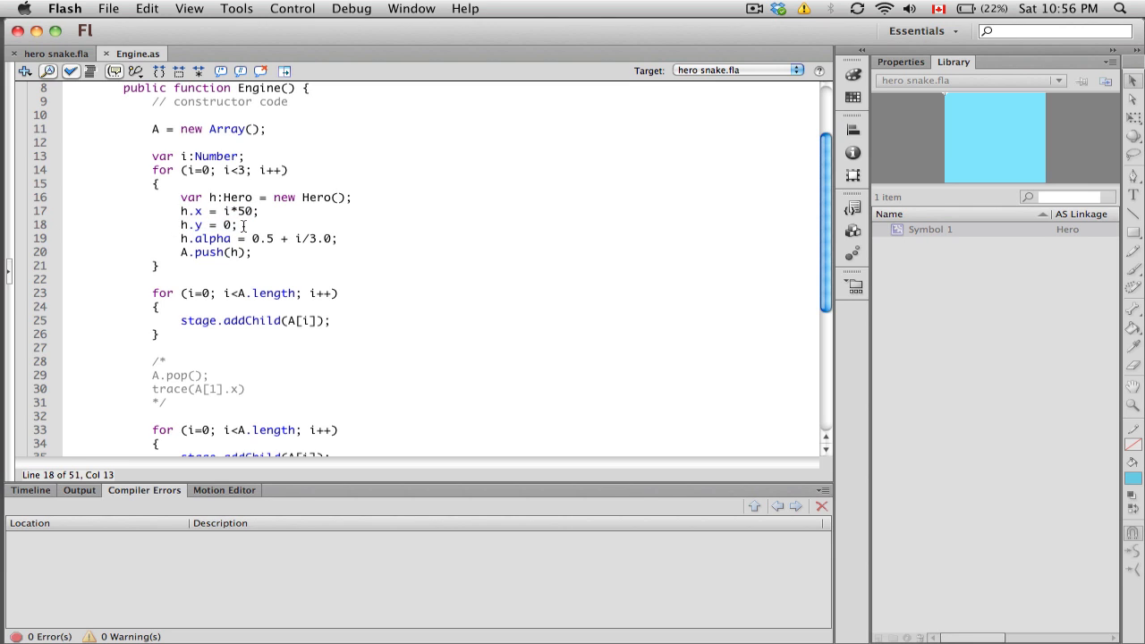
{"action": "mouse_move", "coordinate": [184, 226]}
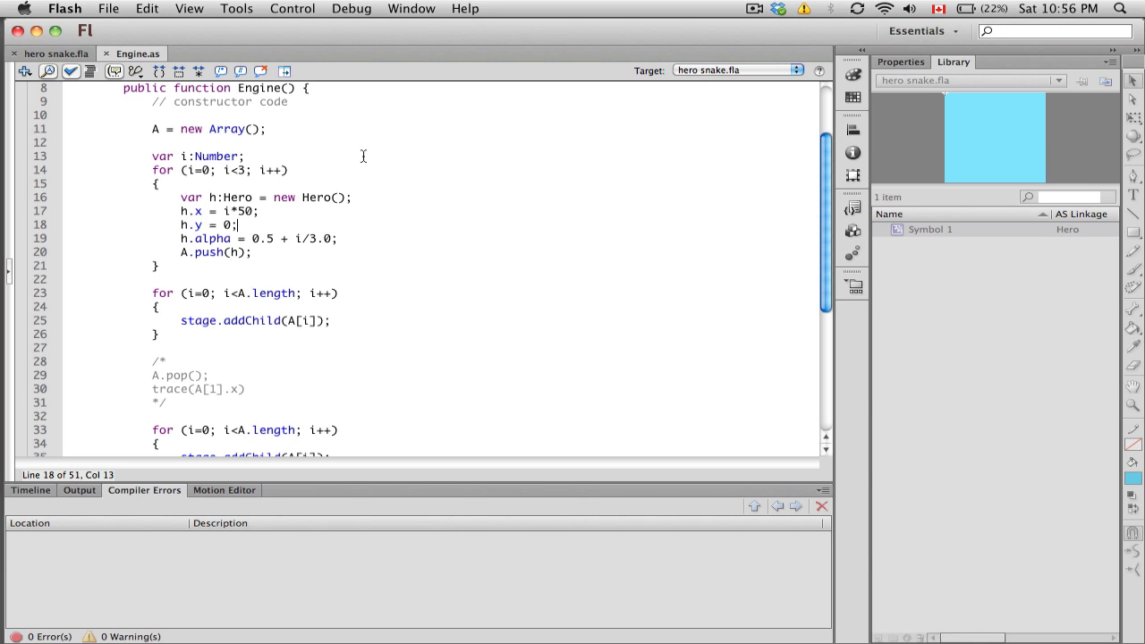
{"action": "mouse_move", "coordinate": [245, 208]}
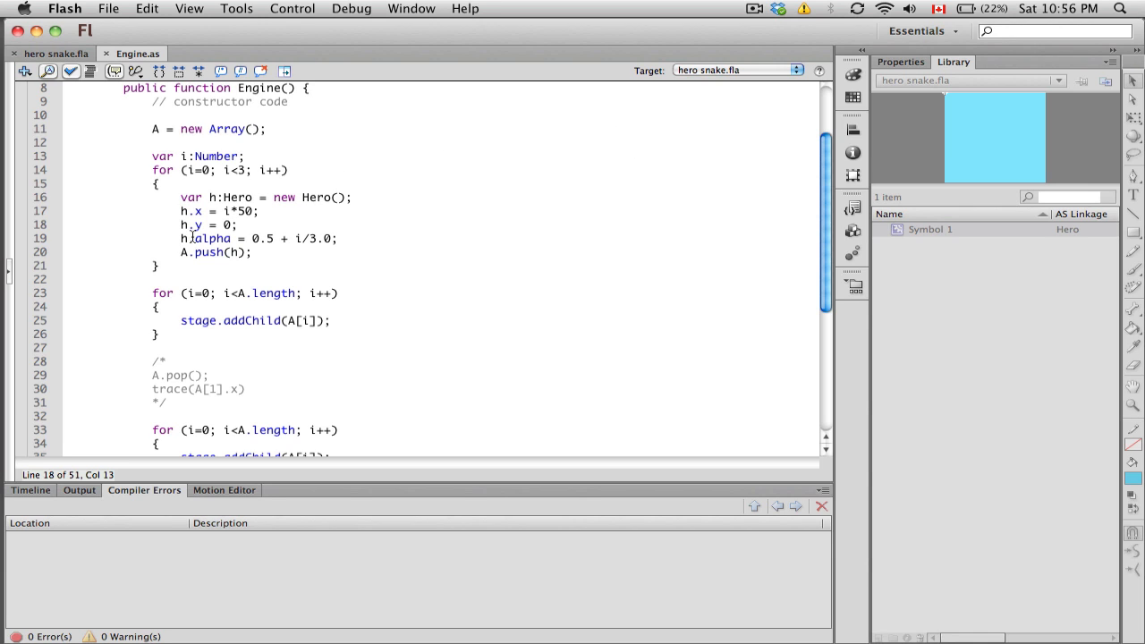
Step: Review h.alpha, A.push(h) and the addChild loop using A.length and A[i]
{"action": "double_click", "coordinate": [211, 238]}
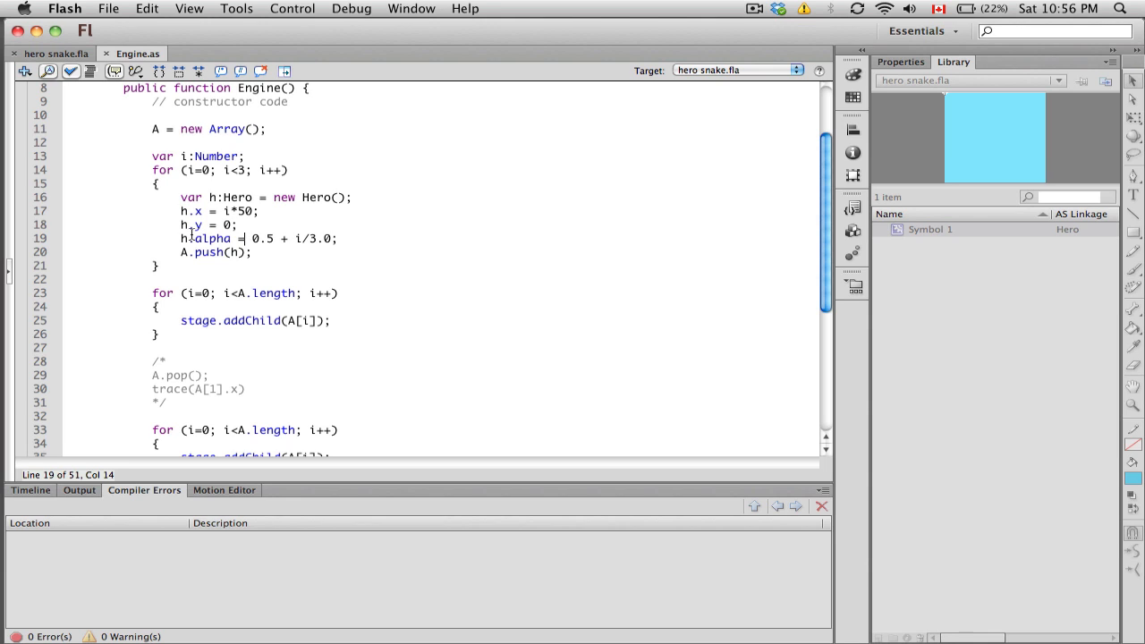
{"action": "mouse_move", "coordinate": [236, 231]}
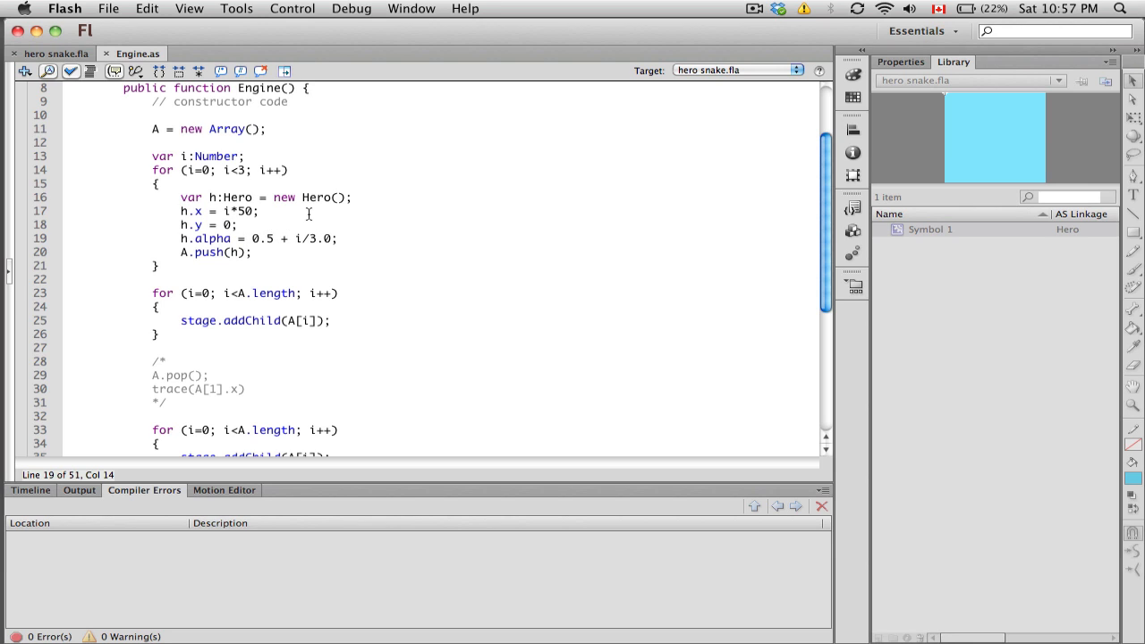
{"action": "mouse_move", "coordinate": [290, 229]}
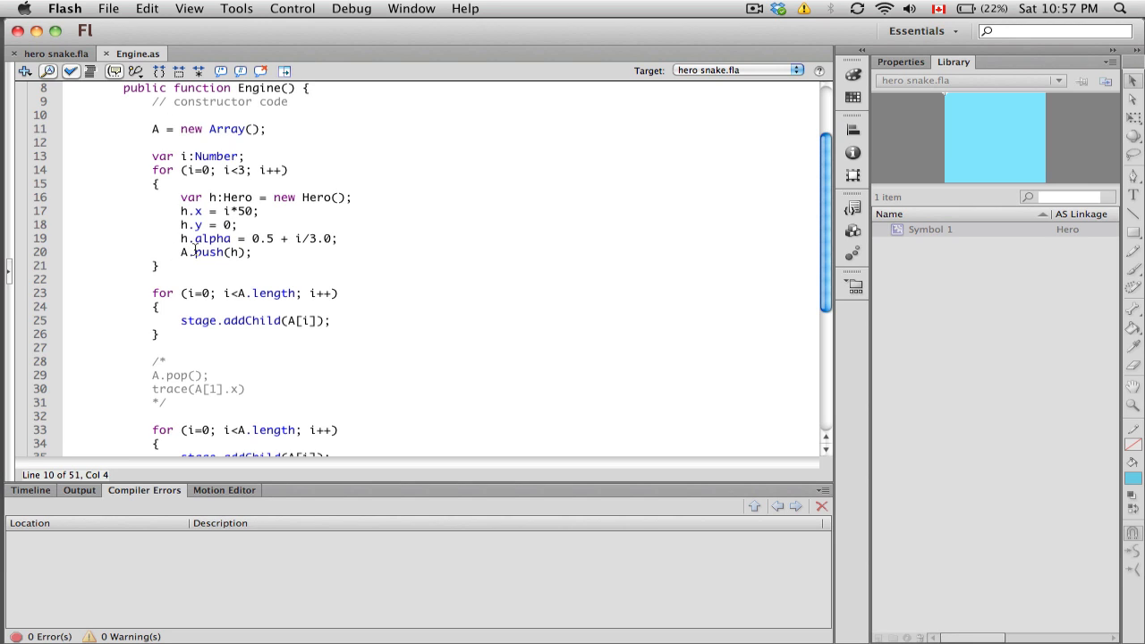
{"action": "double_click", "coordinate": [207, 250]}
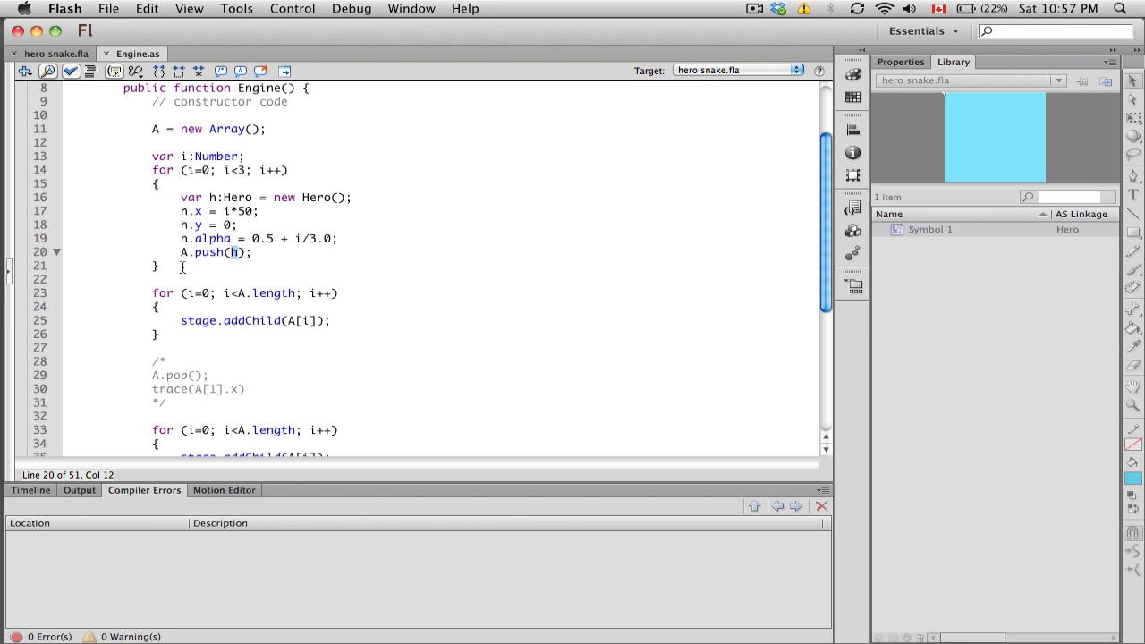
{"action": "mouse_move", "coordinate": [264, 219]}
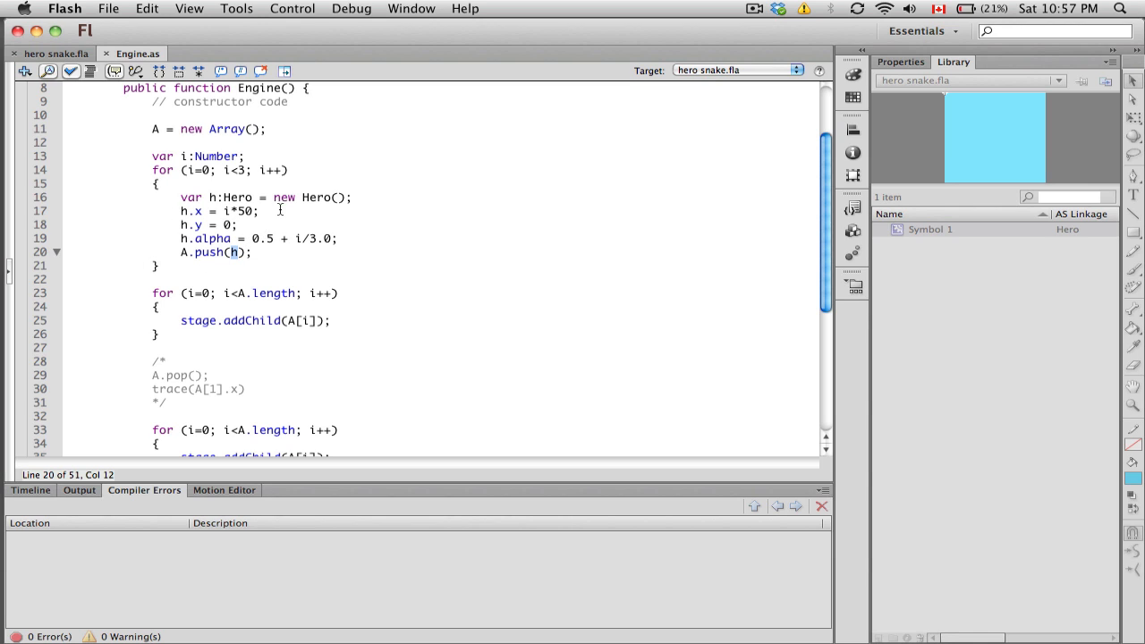
{"action": "mouse_move", "coordinate": [657, 207]}
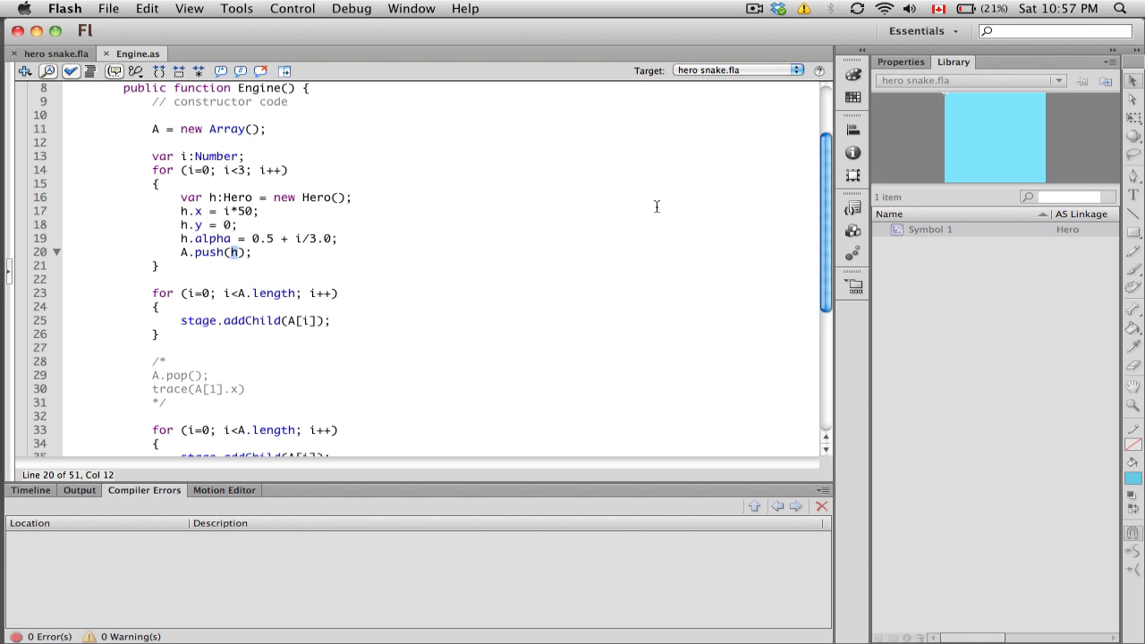
{"action": "left_click", "coordinate": [158, 264]}
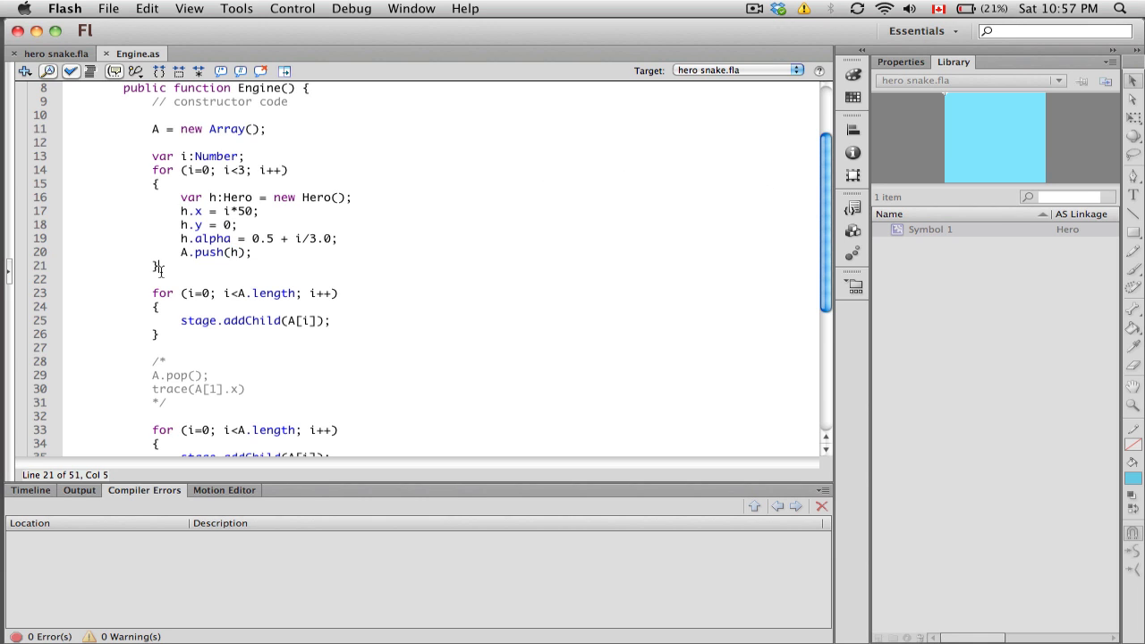
{"action": "scroll", "scroll_direction": "down", "scroll_amount": 3}
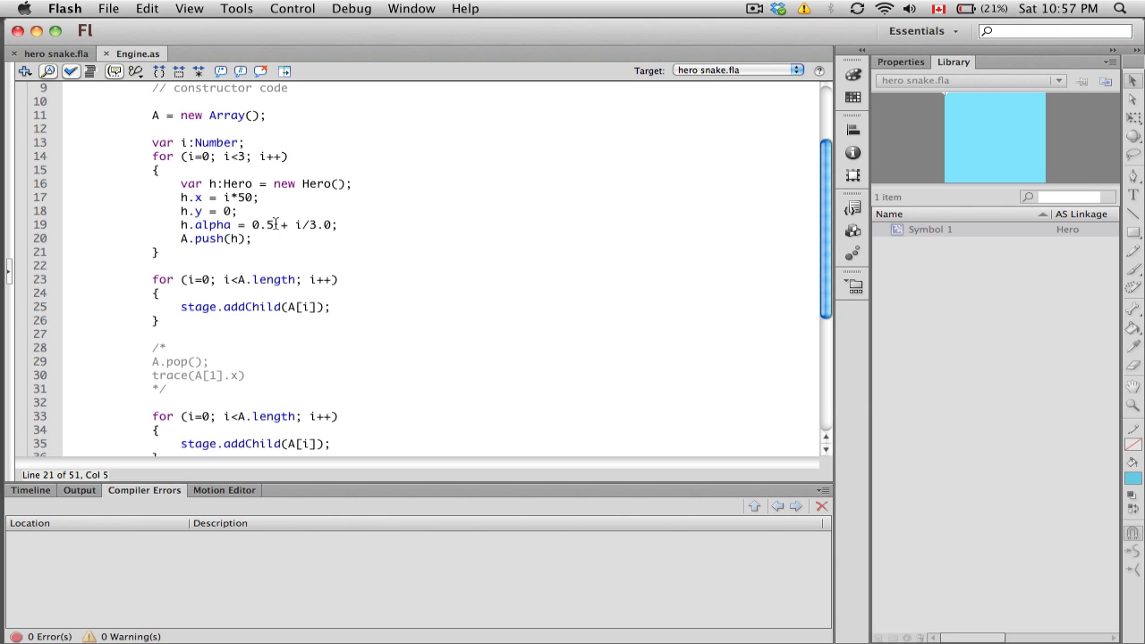
{"action": "mouse_move", "coordinate": [490, 222]}
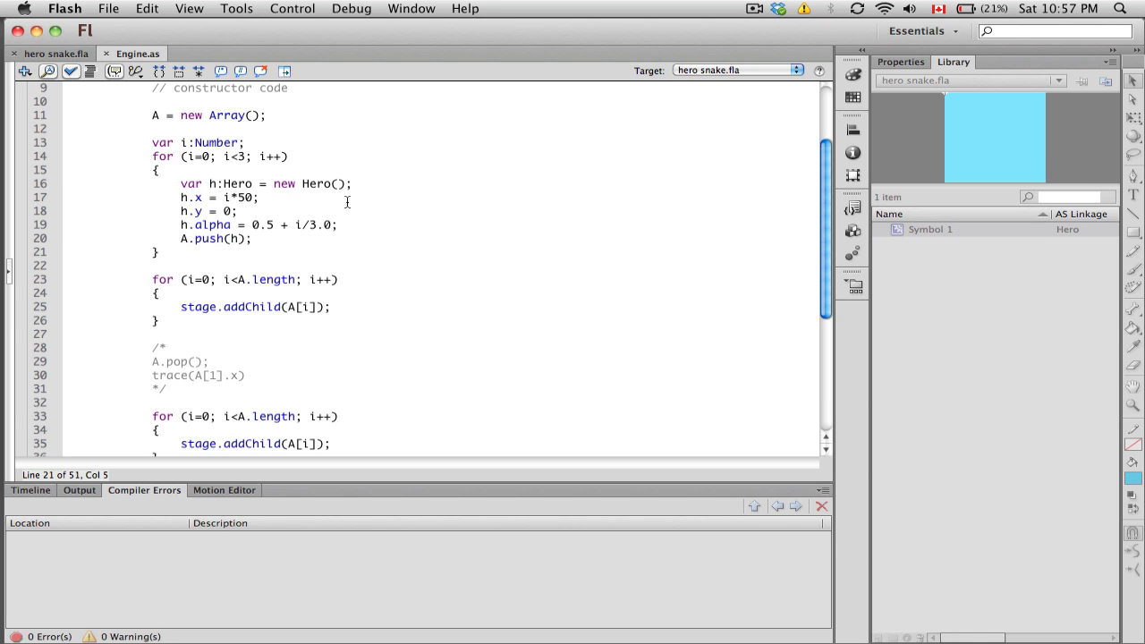
{"action": "mouse_move", "coordinate": [347, 215]}
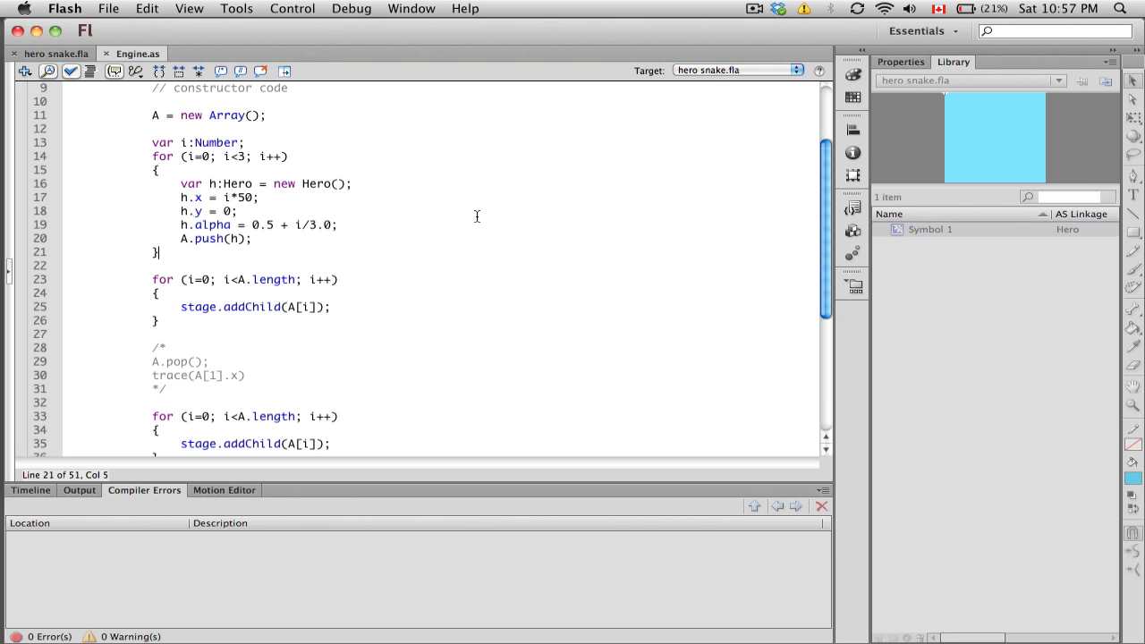
{"action": "mouse_move", "coordinate": [569, 214]}
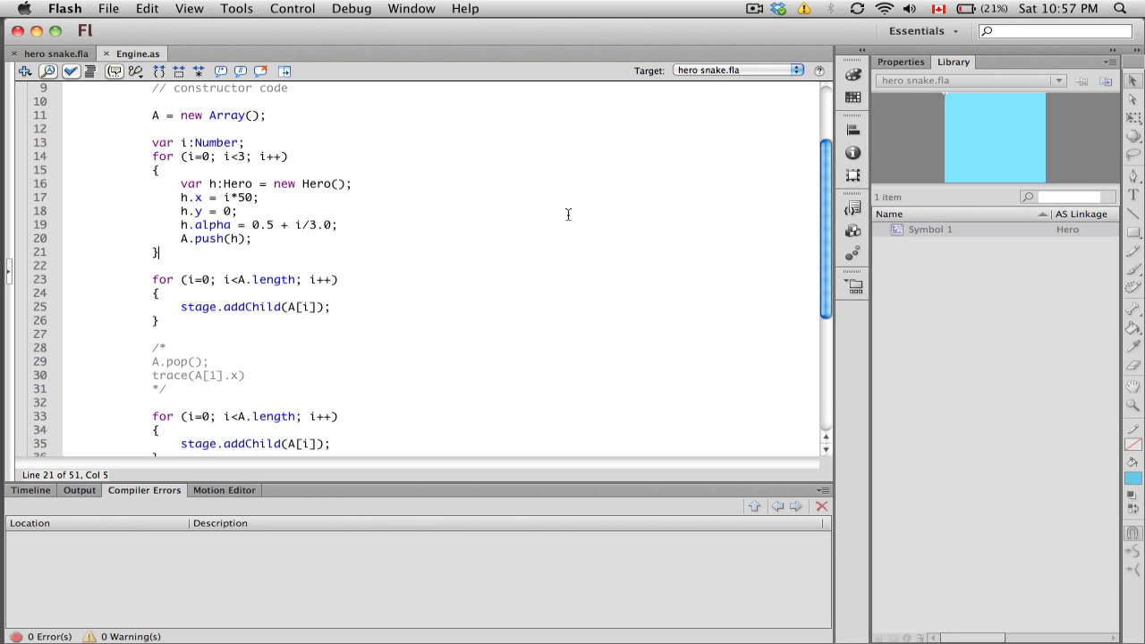
{"action": "scroll", "scroll_direction": "down", "scroll_amount": 3}
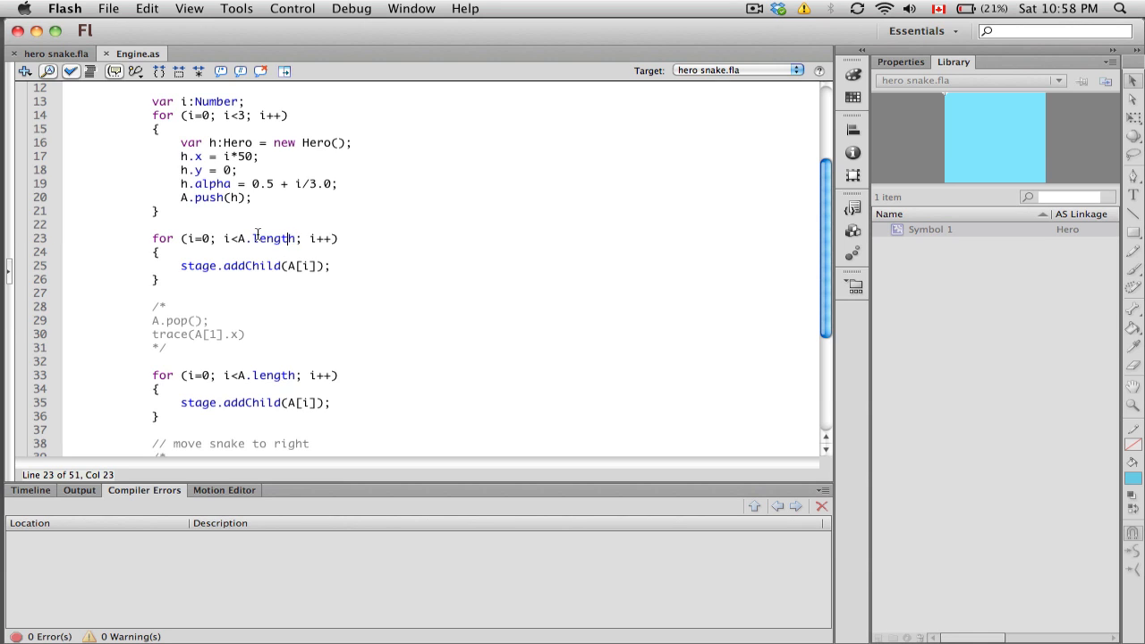
{"action": "mouse_move", "coordinate": [265, 238]}
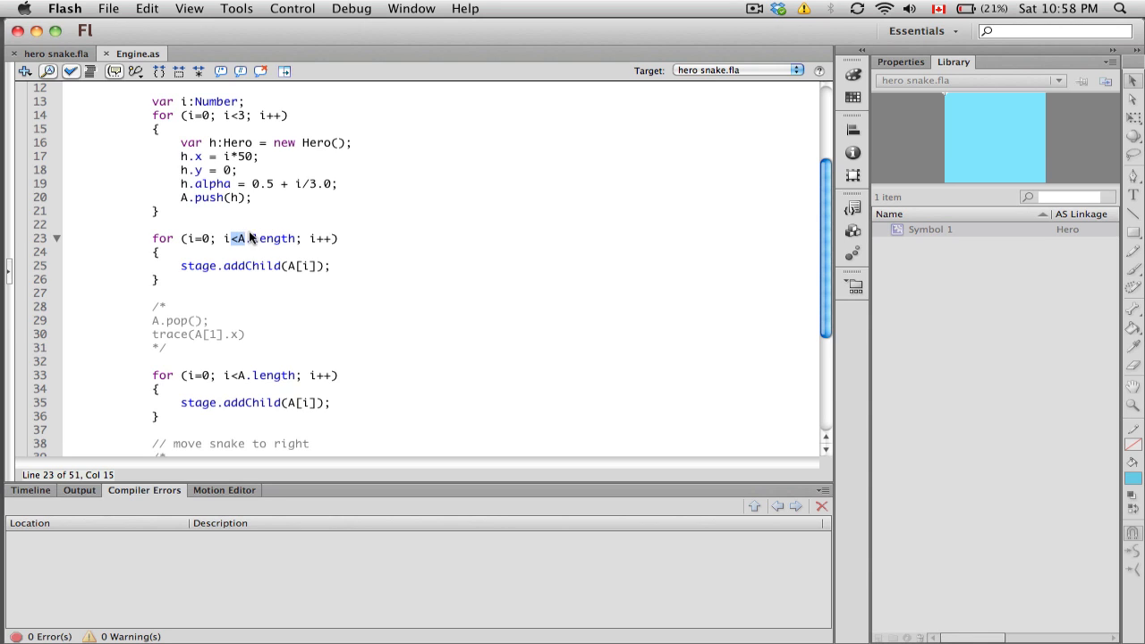
{"action": "double_click", "coordinate": [272, 238]}
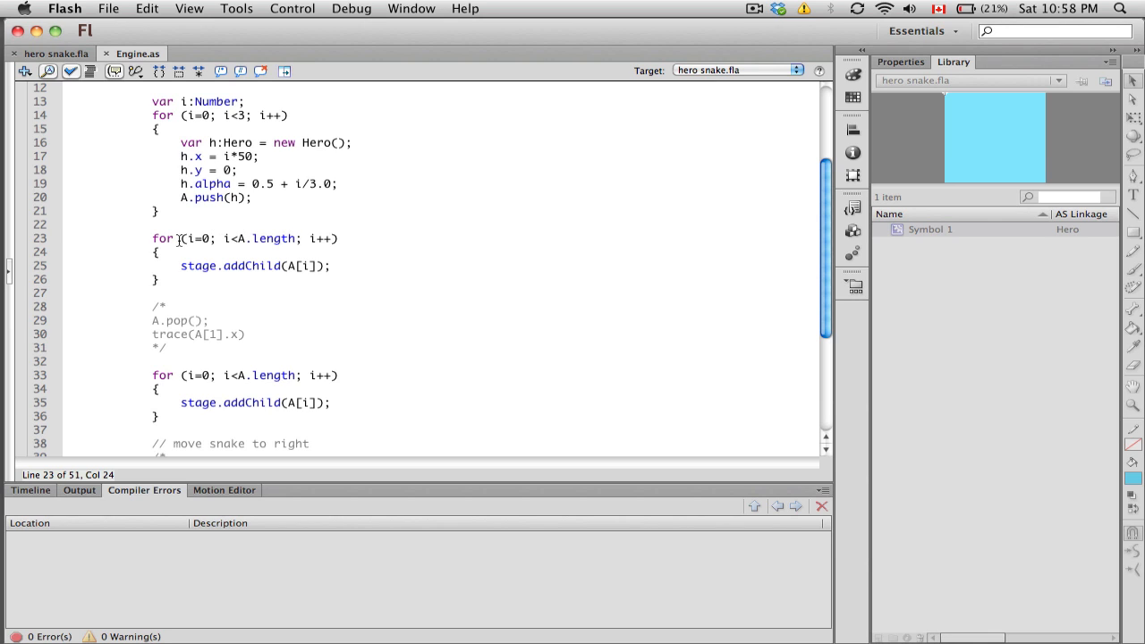
{"action": "mouse_move", "coordinate": [261, 238]}
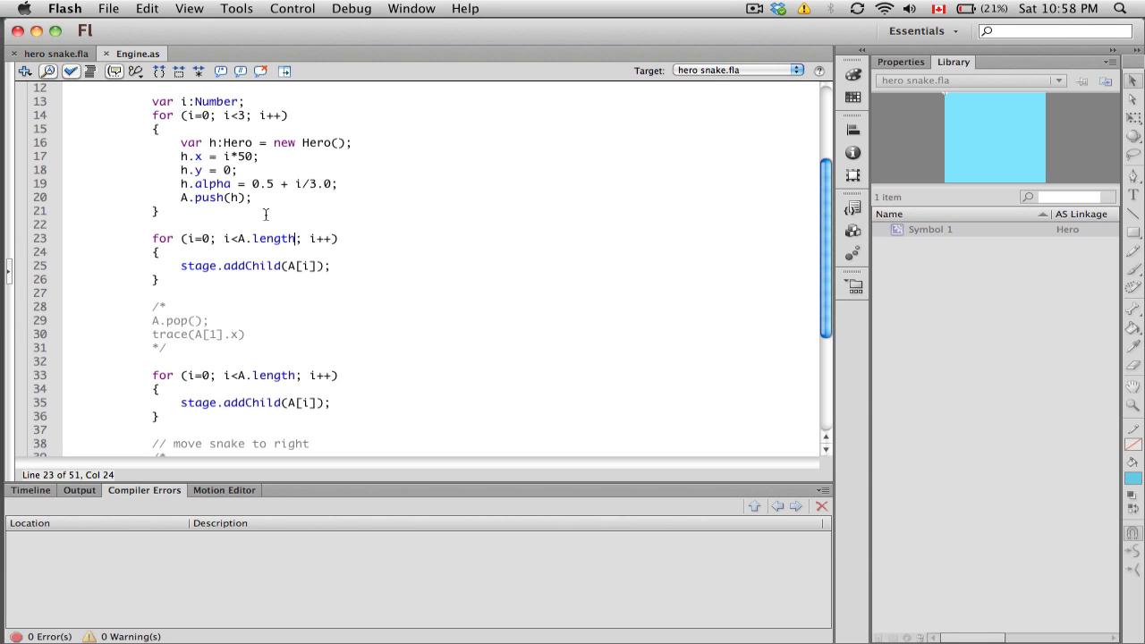
{"action": "mouse_move", "coordinate": [241, 261]}
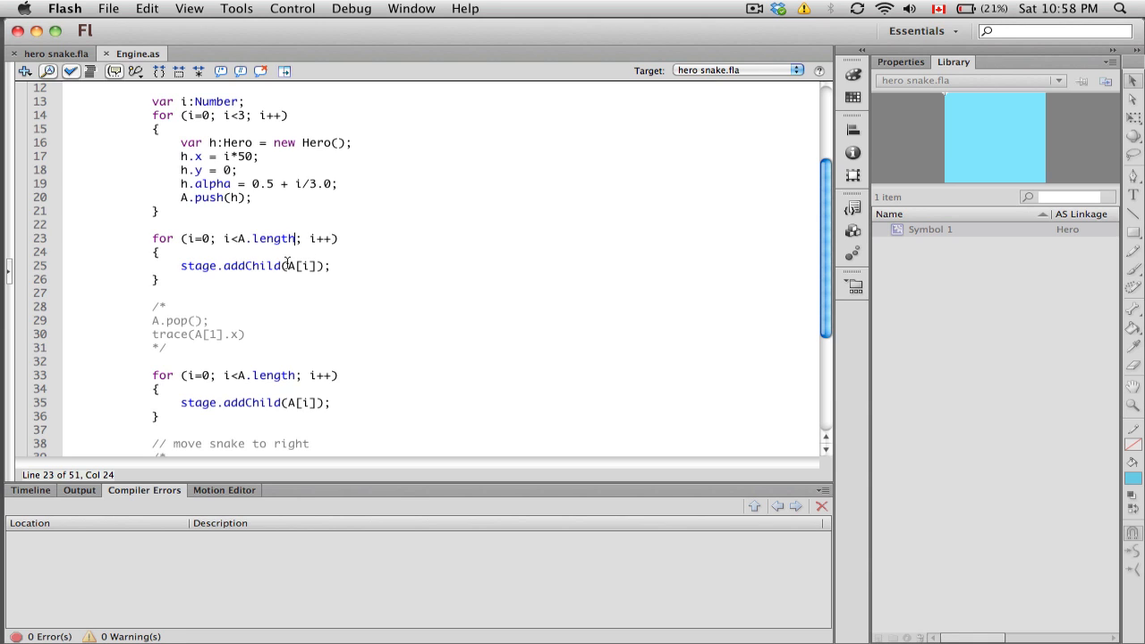
{"action": "double_click", "coordinate": [300, 265]}
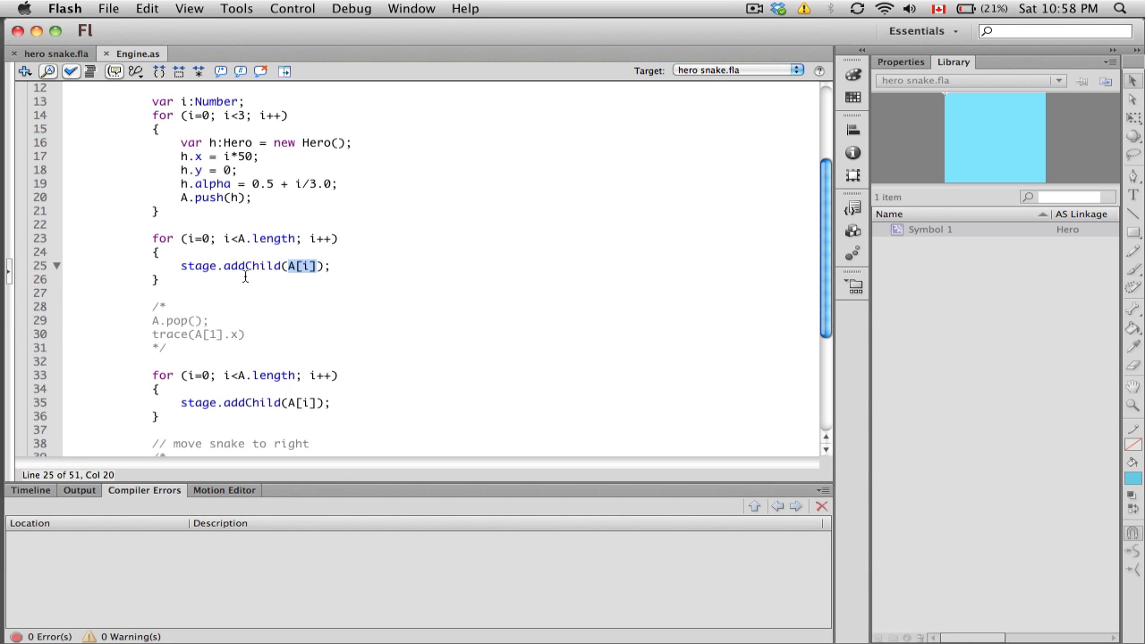
{"action": "mouse_move", "coordinate": [295, 276]}
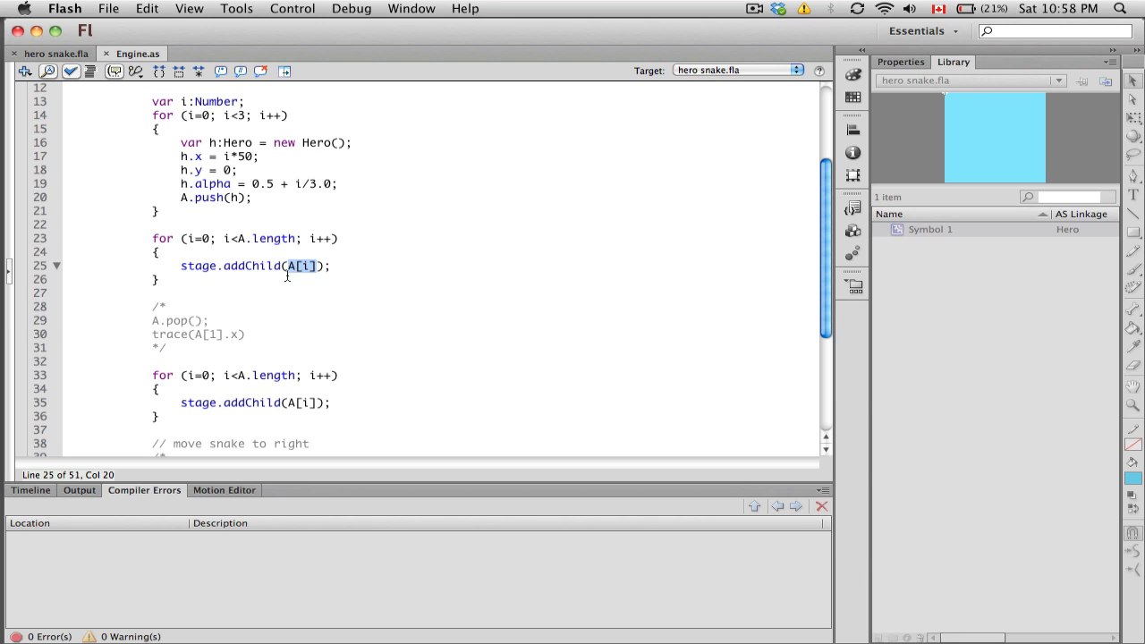
{"action": "mouse_move", "coordinate": [242, 250]}
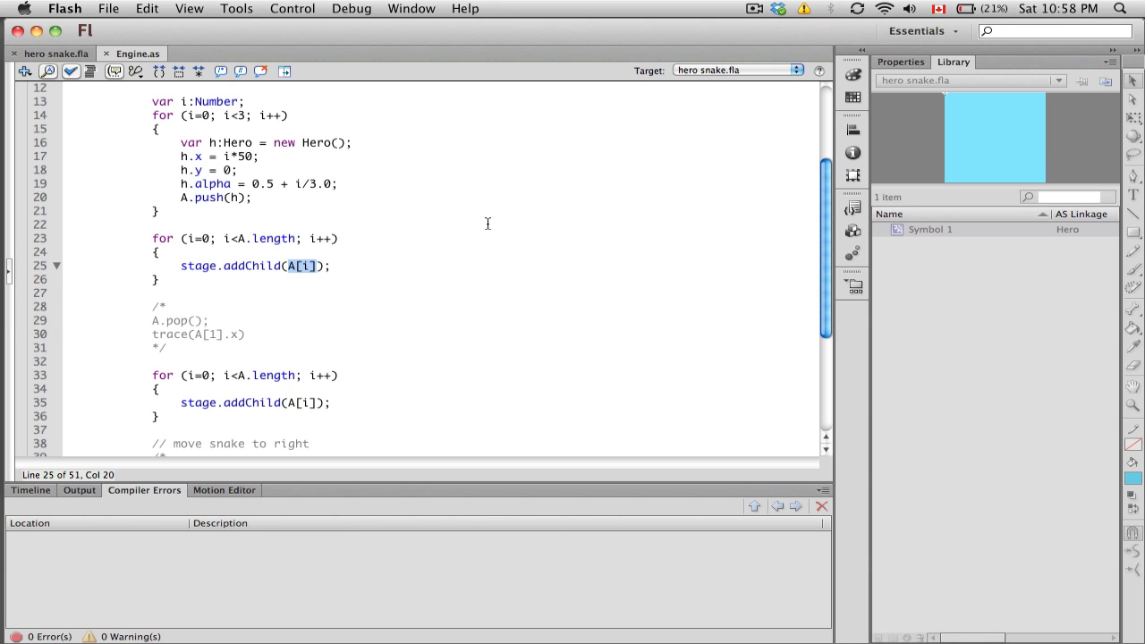
{"action": "mouse_move", "coordinate": [233, 241]}
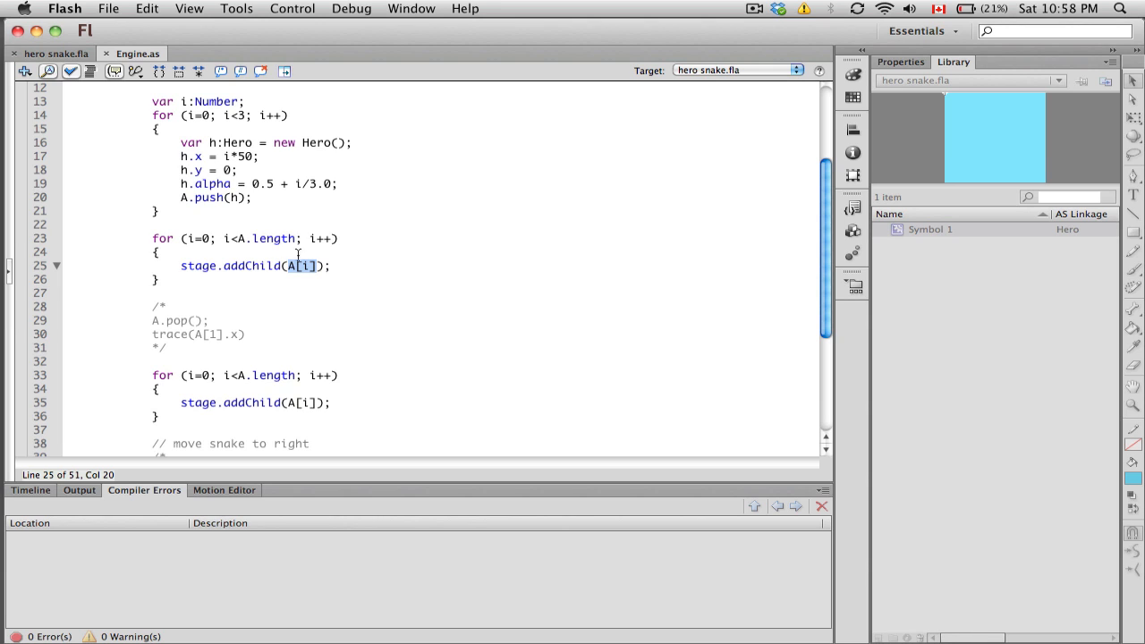
{"action": "mouse_move", "coordinate": [201, 157]}
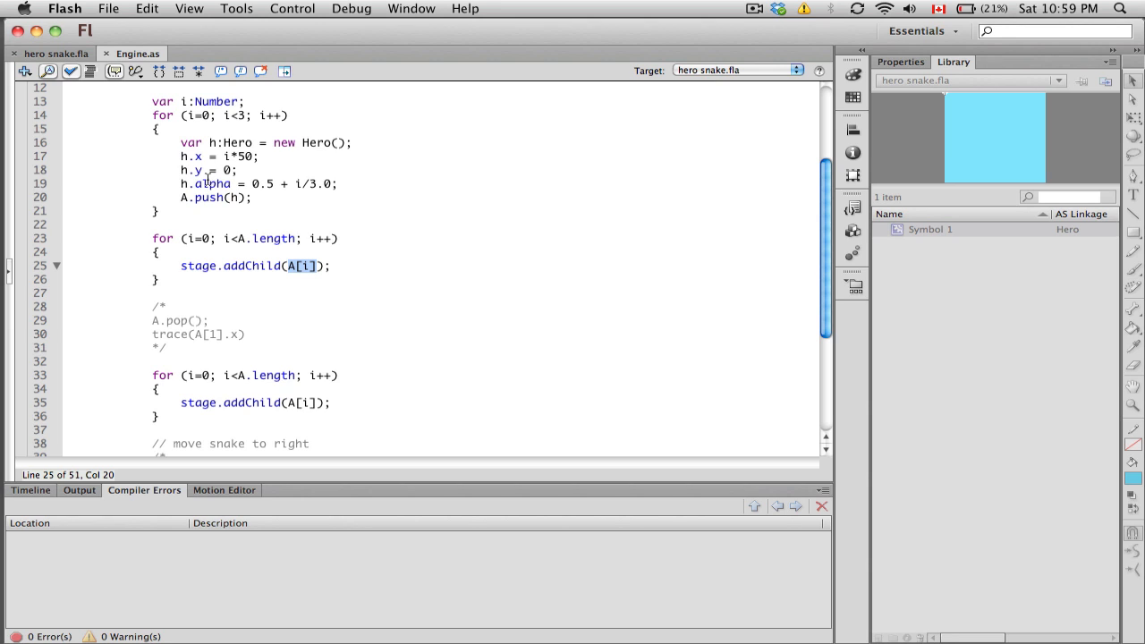
{"action": "mouse_move", "coordinate": [197, 301]}
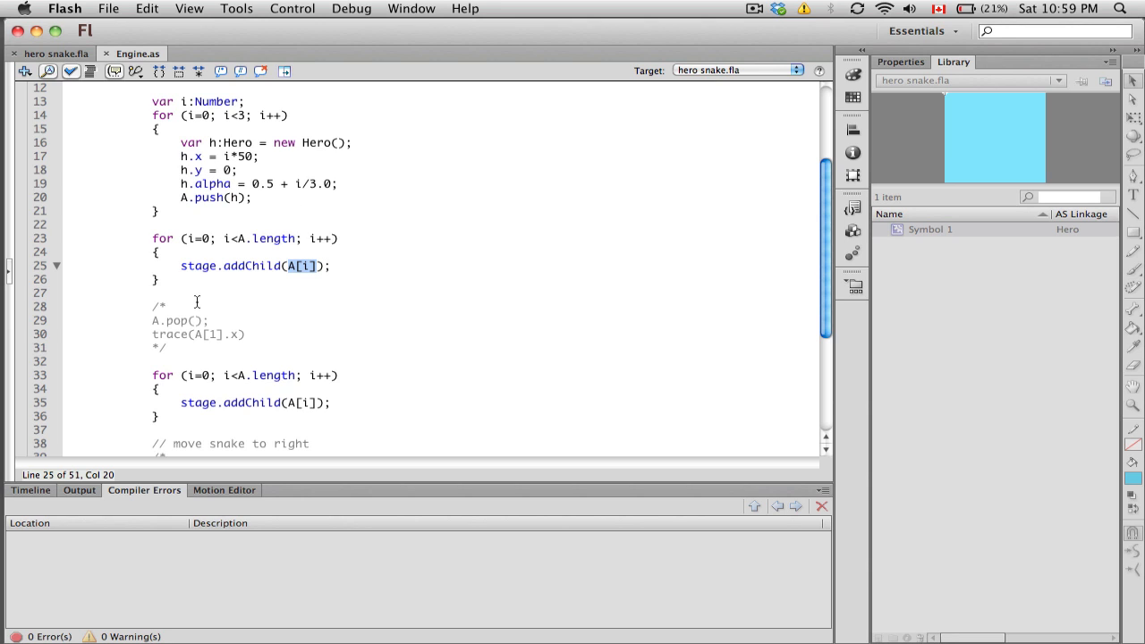
{"action": "mouse_move", "coordinate": [705, 247]}
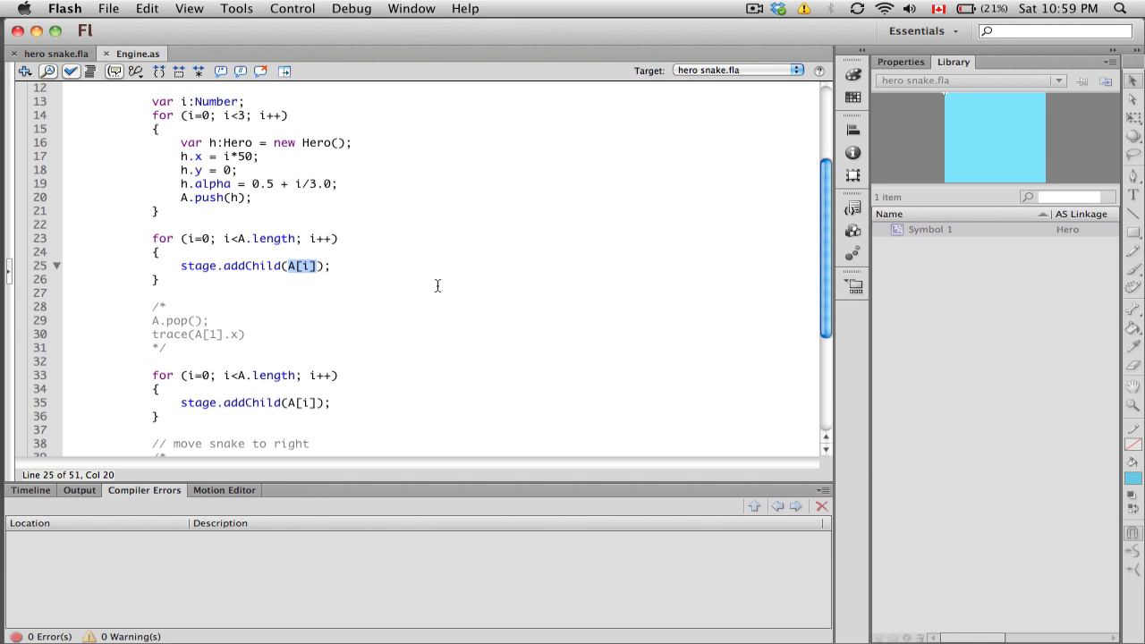
Step: Activate the A.pop() and trace demo, run the test movie, then close the preview
{"action": "scroll", "scroll_direction": "down", "scroll_amount": 3}
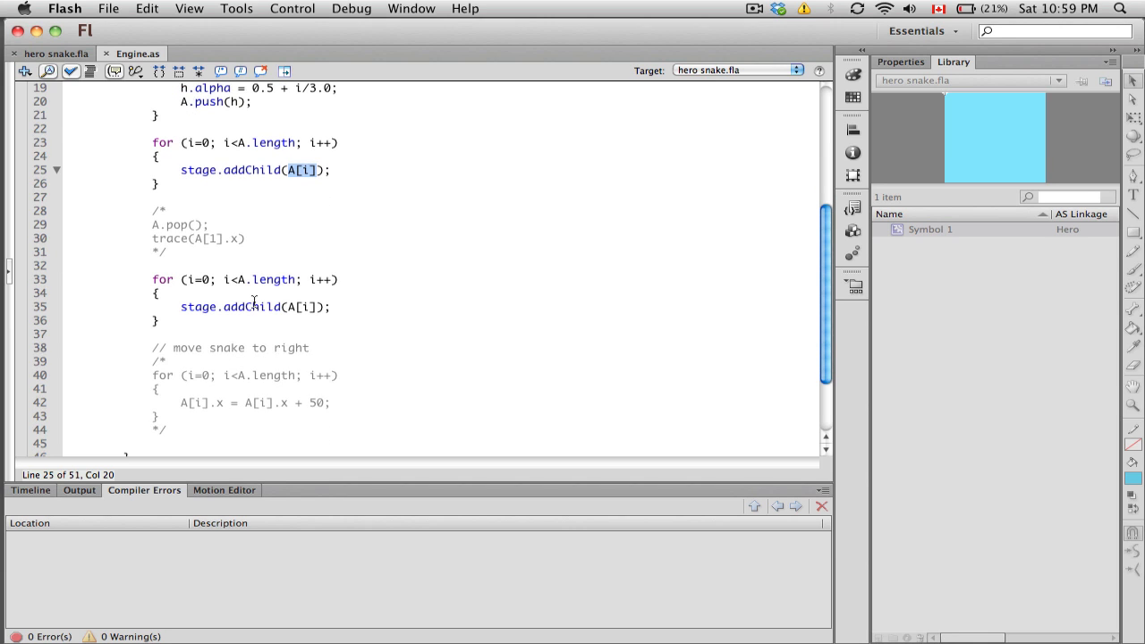
{"action": "left_click", "coordinate": [152, 279]}
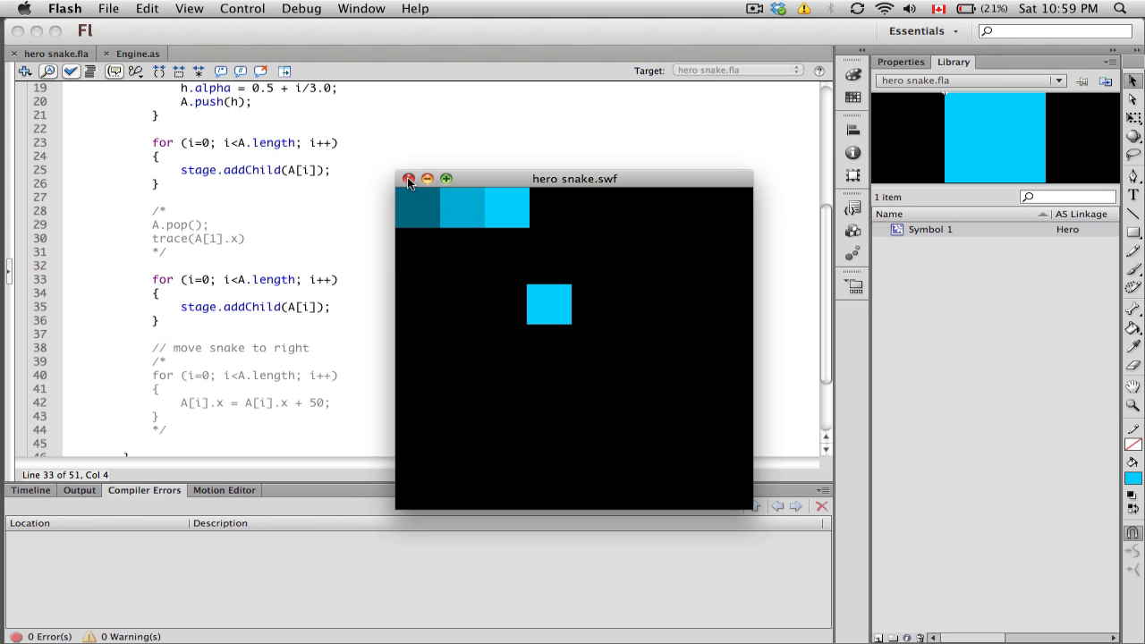
{"action": "left_click", "coordinate": [408, 179]}
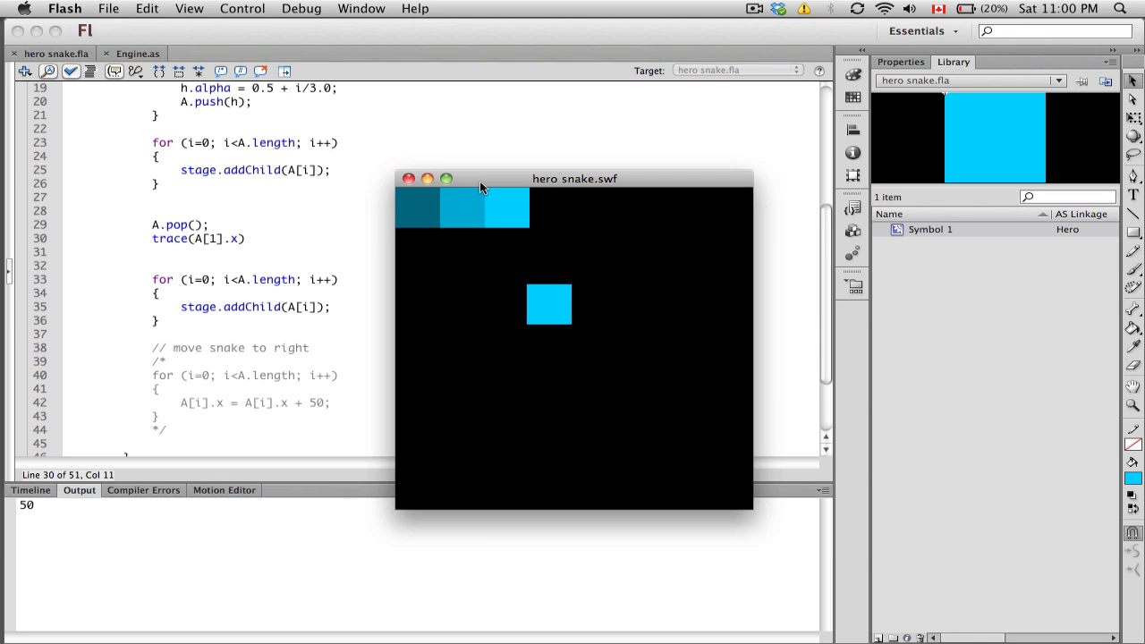
{"action": "mouse_move", "coordinate": [4, 526]}
{"action": "type", "text": "2"}
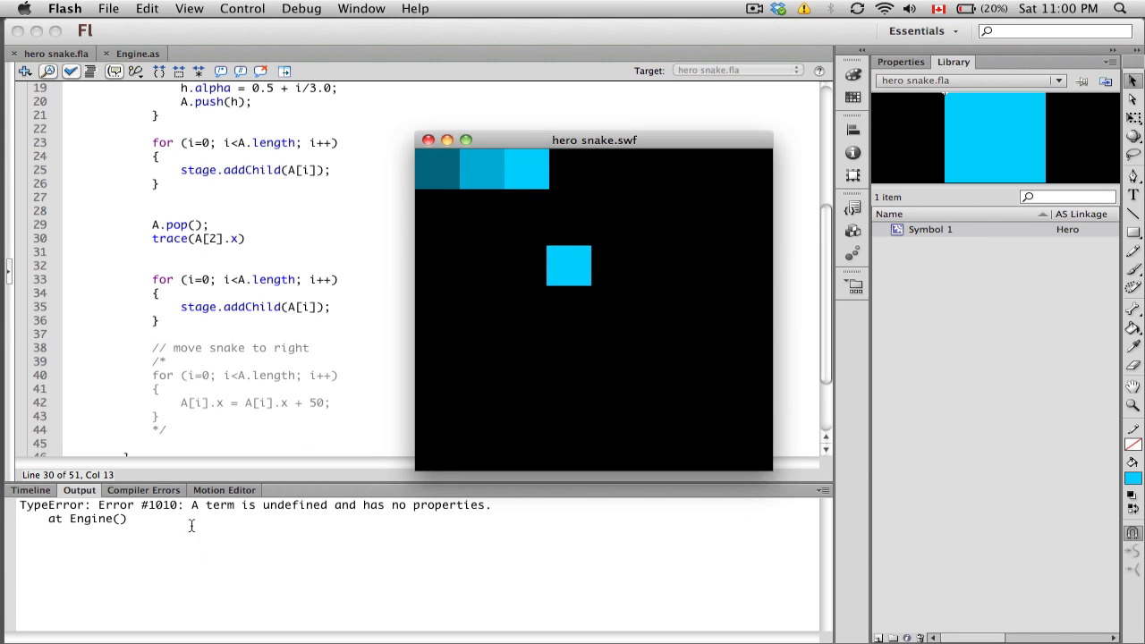
{"action": "mouse_move", "coordinate": [397, 182]}
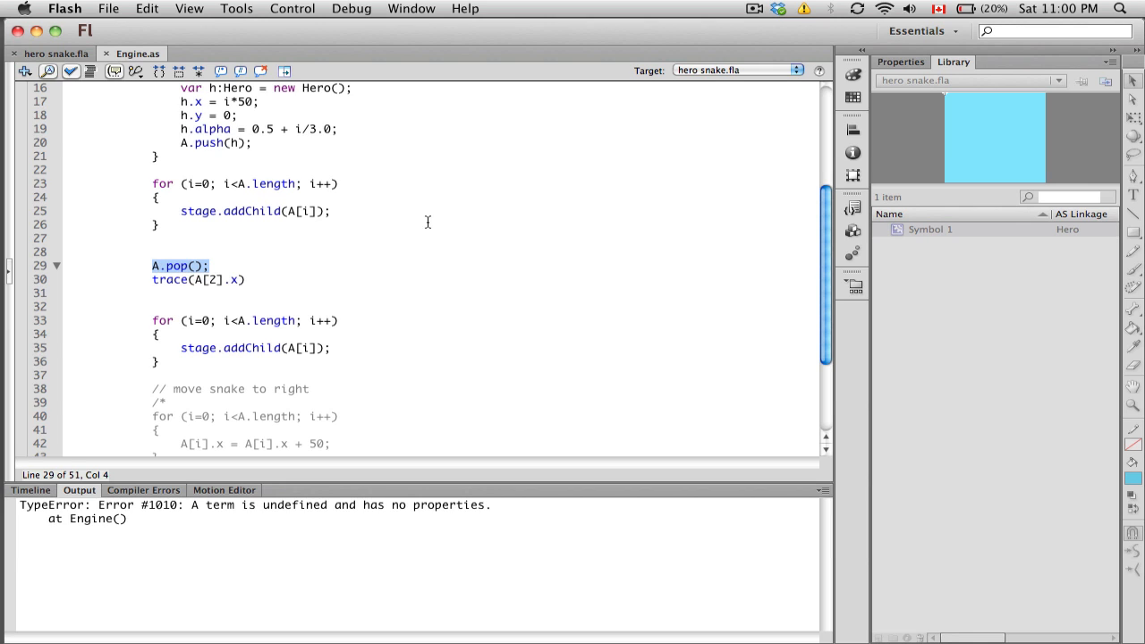
{"action": "mouse_move", "coordinate": [678, 236]}
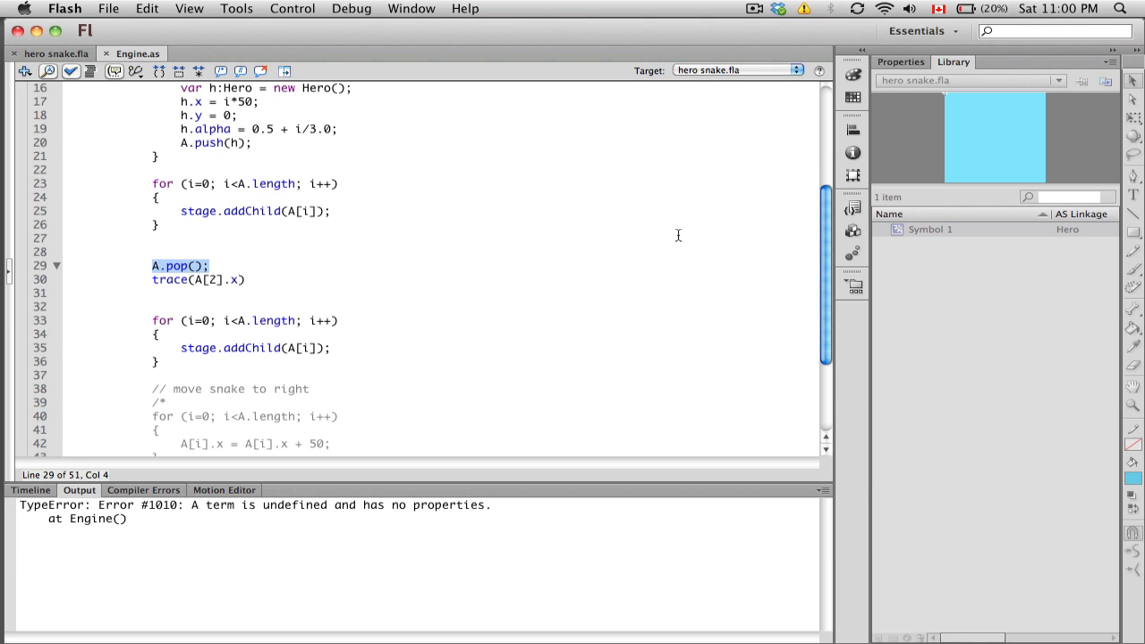
{"action": "mouse_move", "coordinate": [283, 240]}
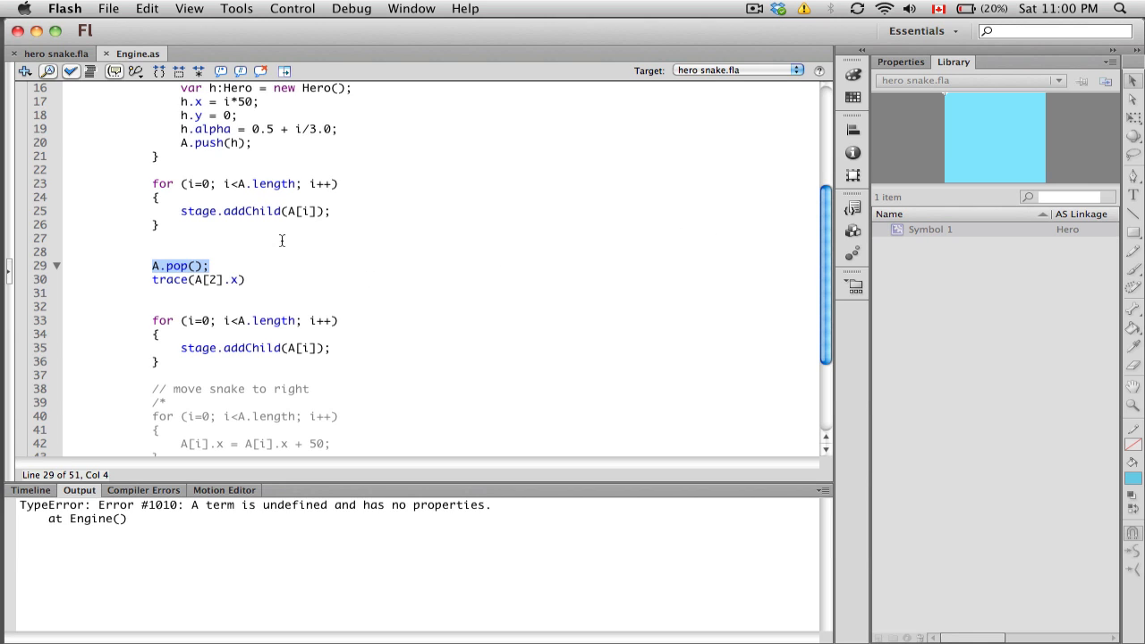
{"action": "mouse_move", "coordinate": [394, 222]}
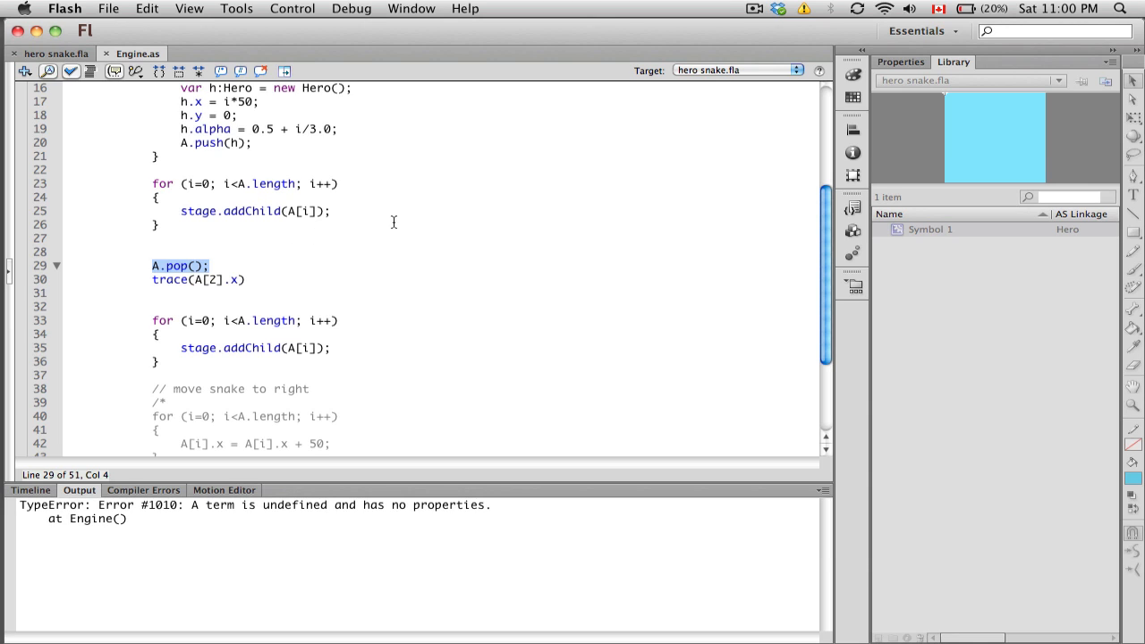
{"action": "mouse_move", "coordinate": [388, 222]}
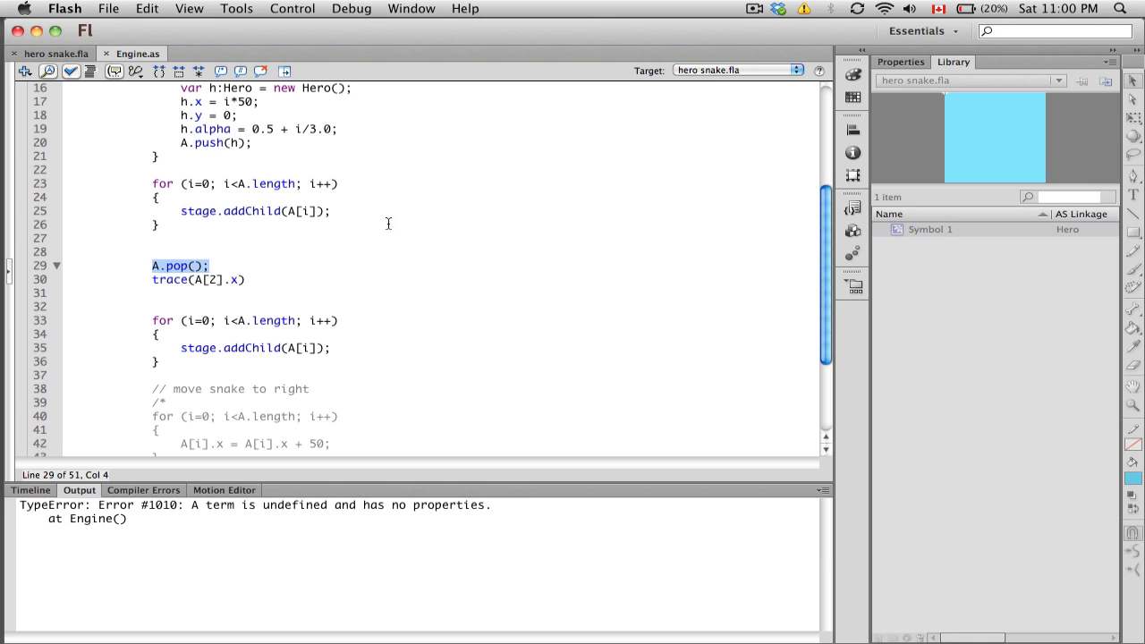
{"action": "mouse_move", "coordinate": [554, 194]}
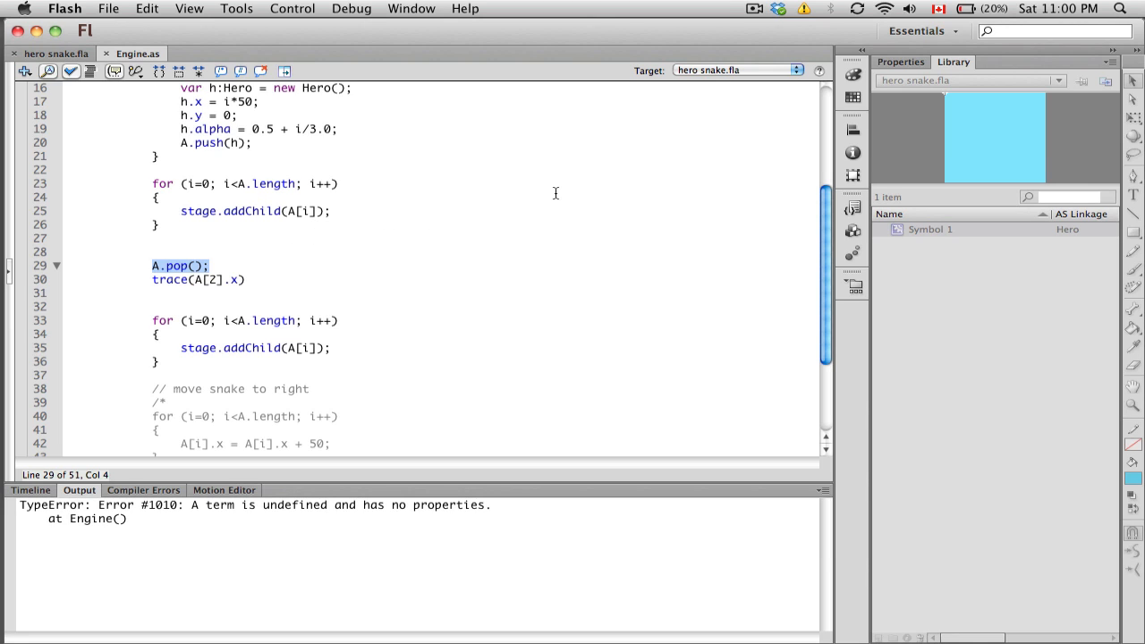
{"action": "mouse_move", "coordinate": [582, 236]}
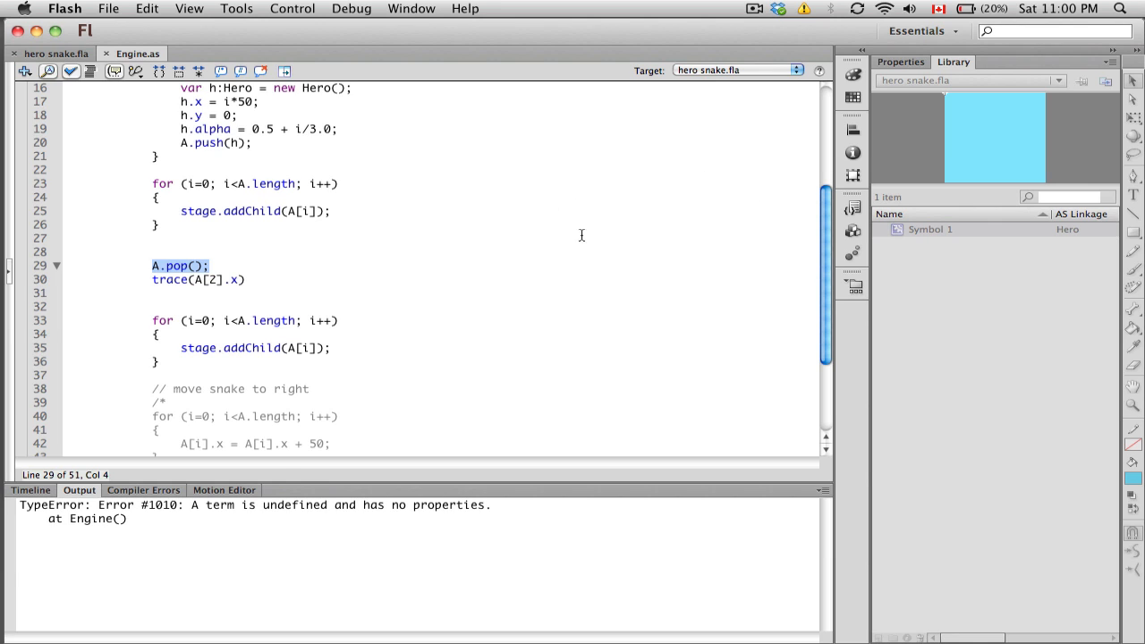
{"action": "mouse_move", "coordinate": [262, 279]}
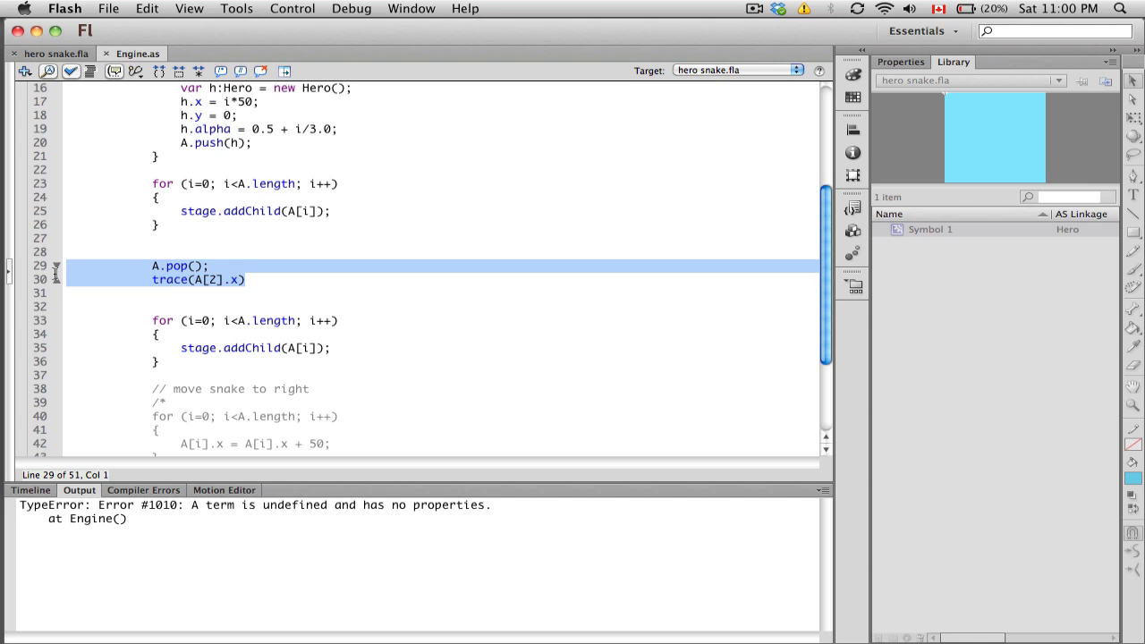
Step: Delete the A.pop() and trace(A[2].x) lines from the Engine constructor
{"action": "key", "text": "Delete"}
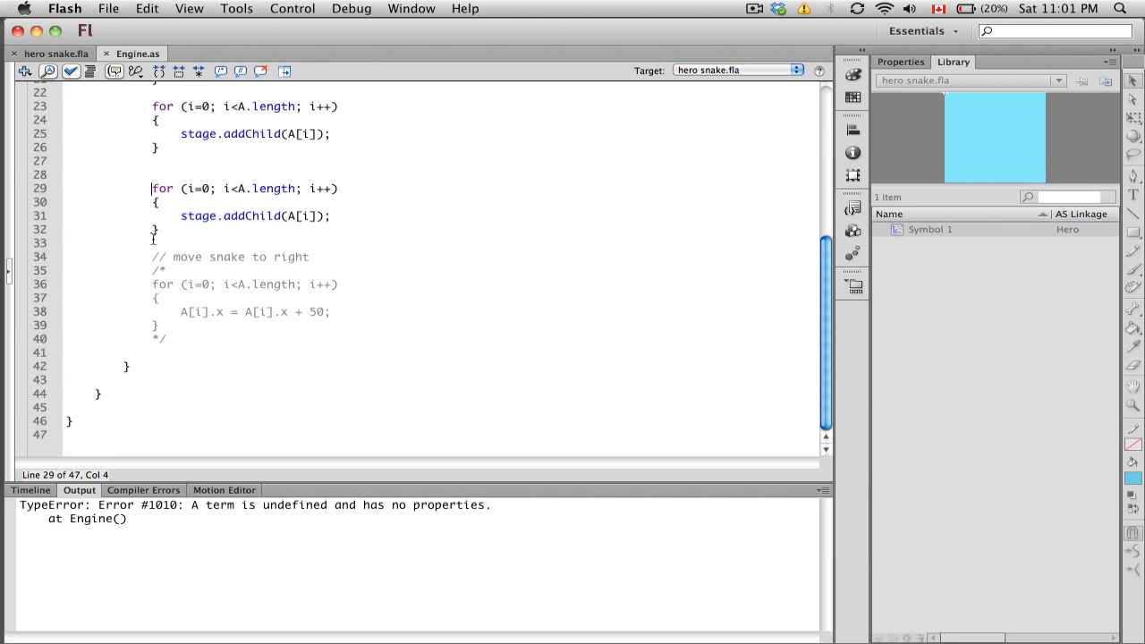
Step: Uncomment the 'move snake to right' loop that adds 50 to each A[i].x
{"action": "left_click", "coordinate": [179, 257]}
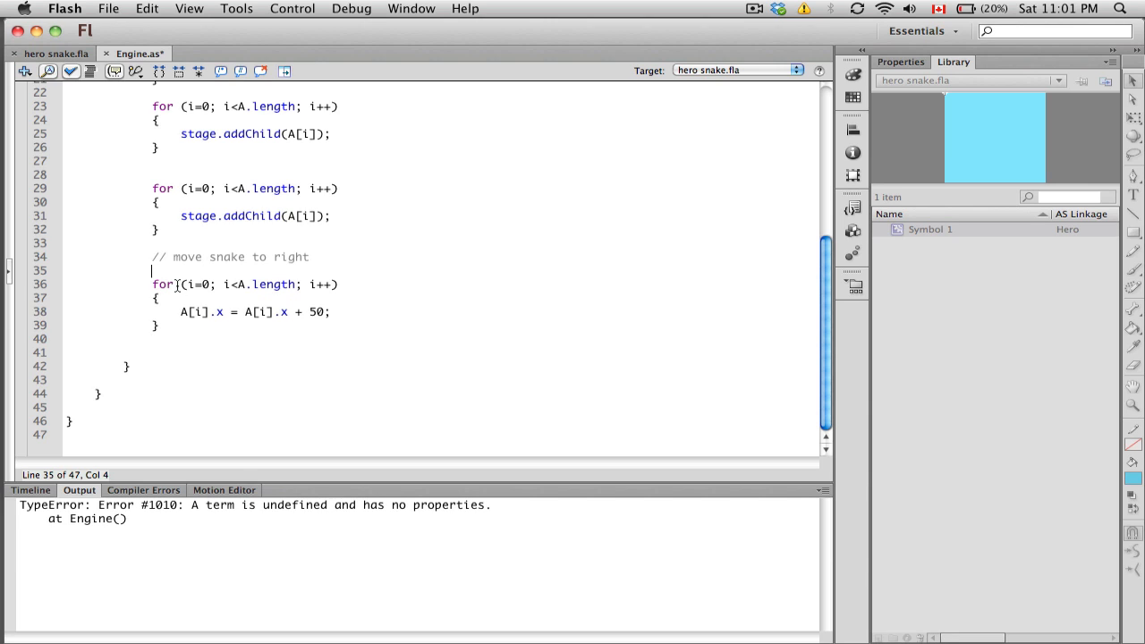
{"action": "left_click", "coordinate": [186, 284]}
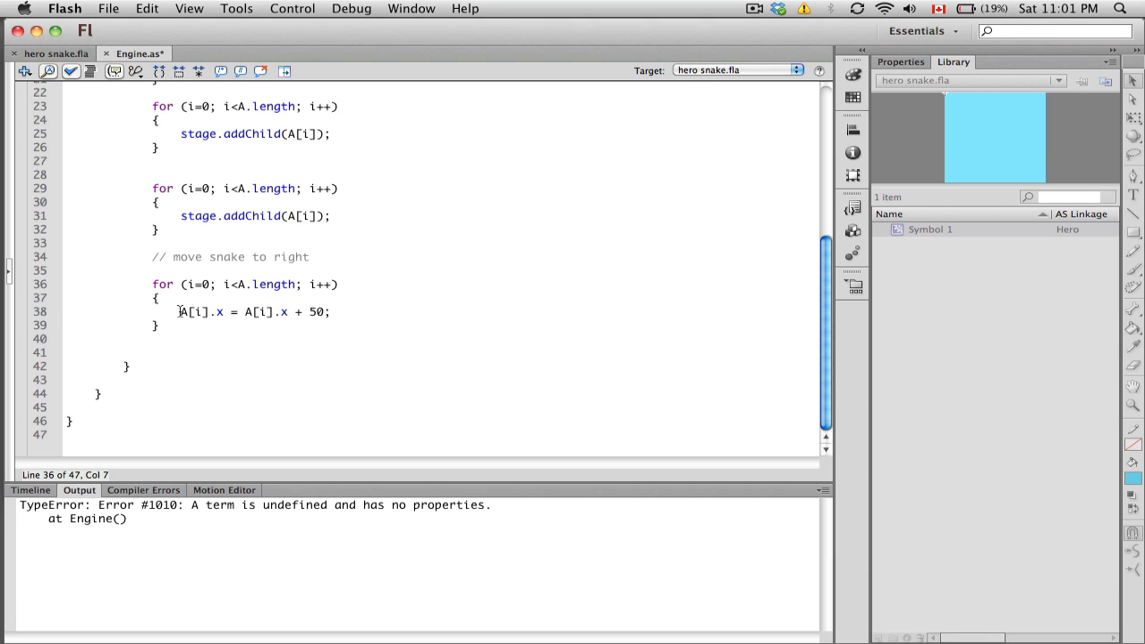
{"action": "double_click", "coordinate": [189, 312]}
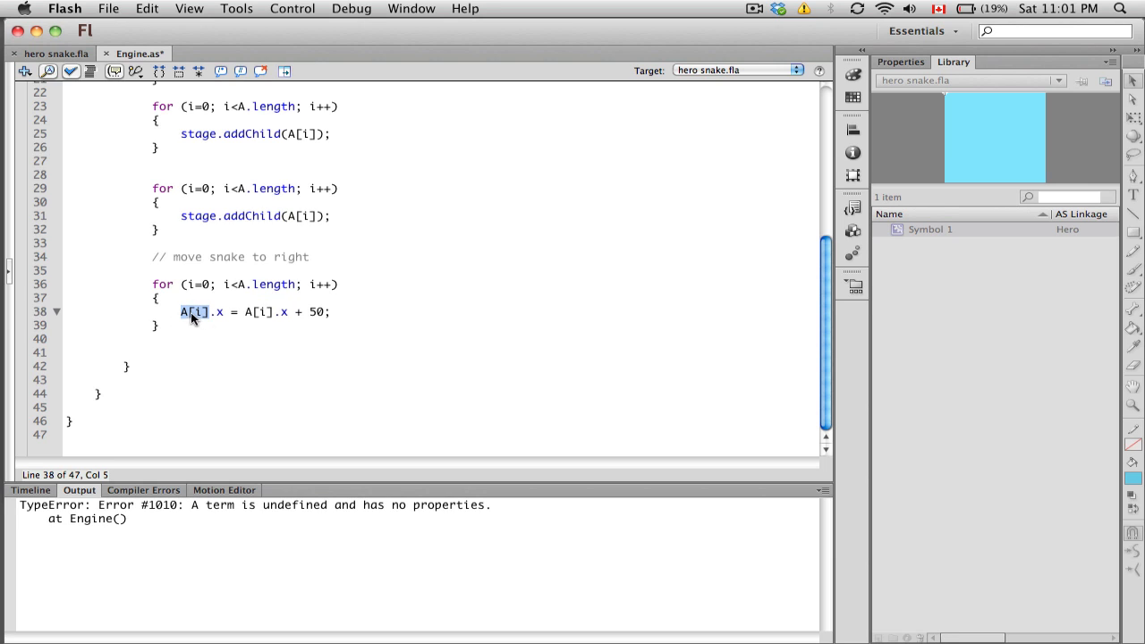
{"action": "mouse_move", "coordinate": [190, 322]}
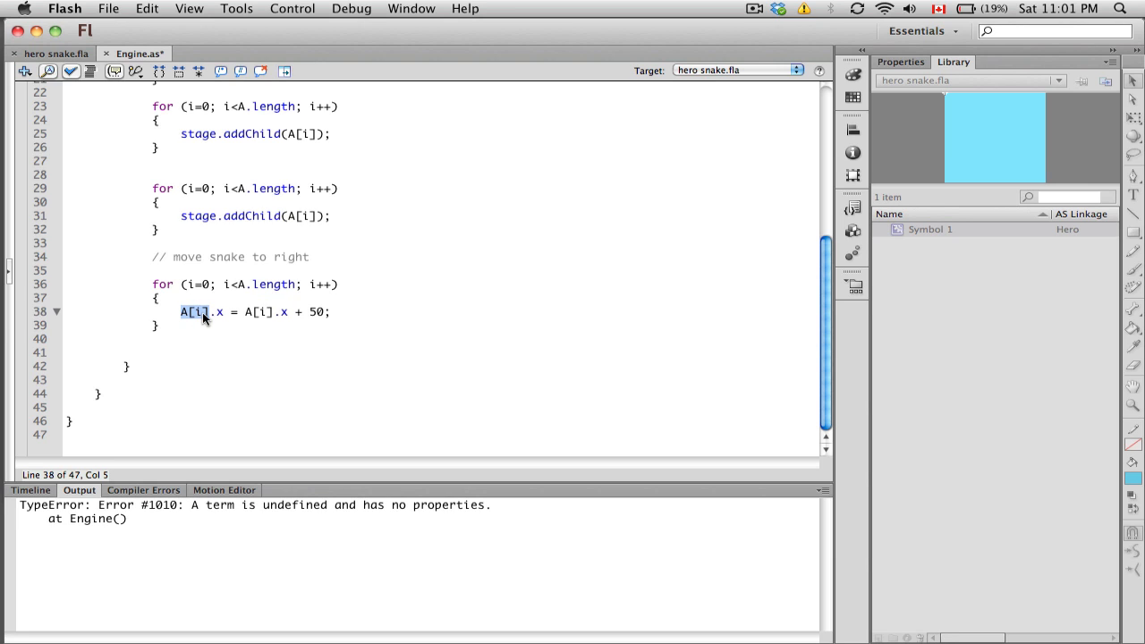
{"action": "mouse_move", "coordinate": [199, 321]}
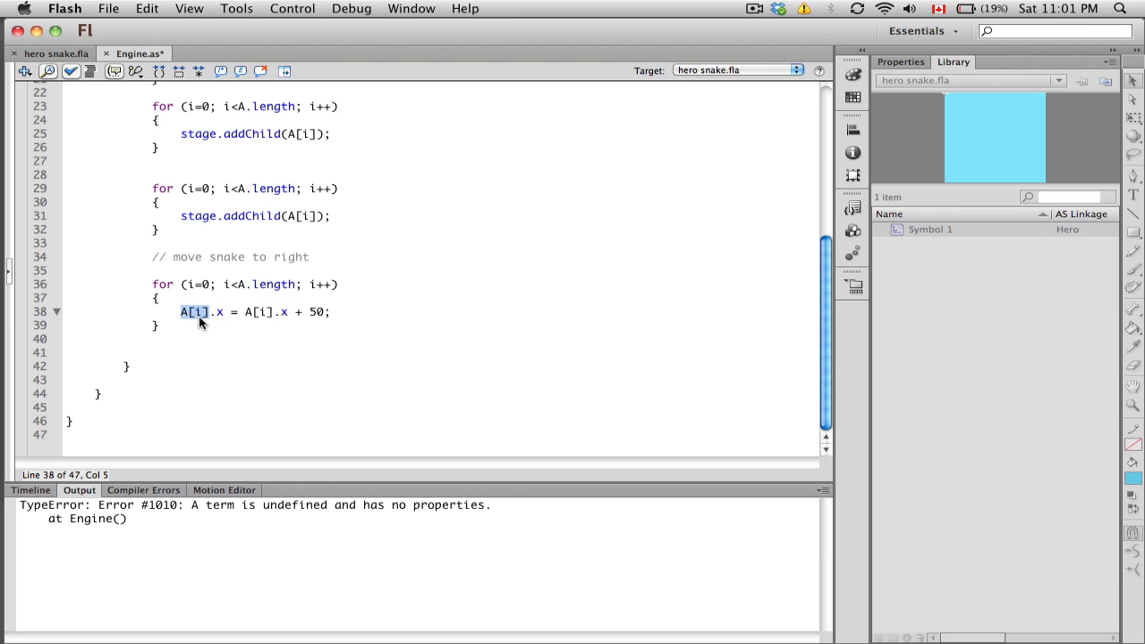
{"action": "mouse_move", "coordinate": [337, 291]}
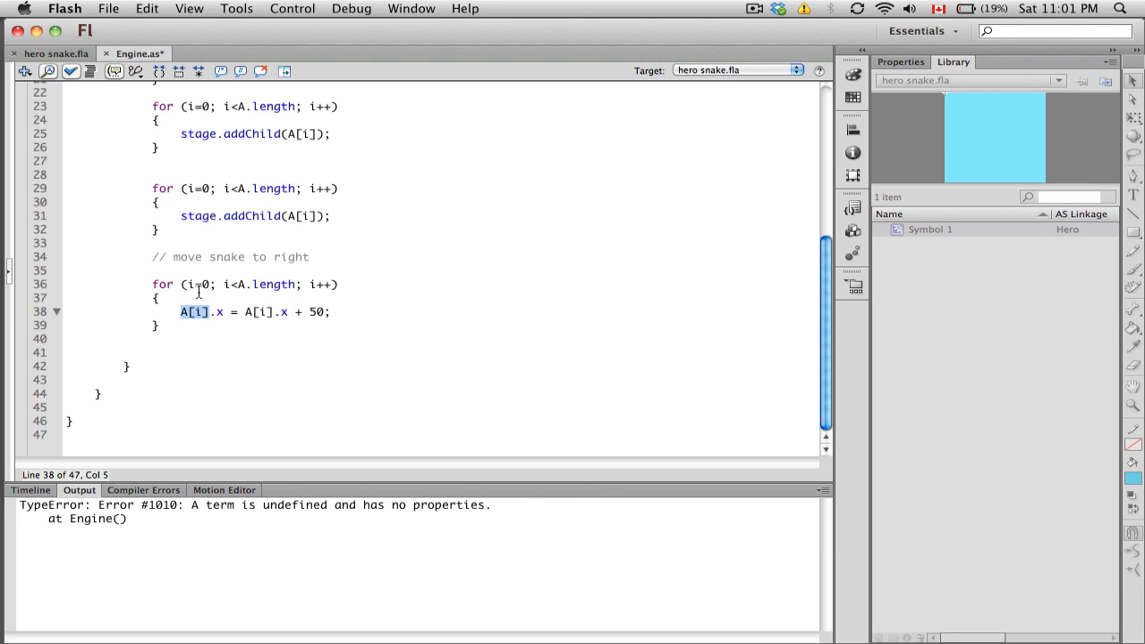
{"action": "mouse_move", "coordinate": [202, 319]}
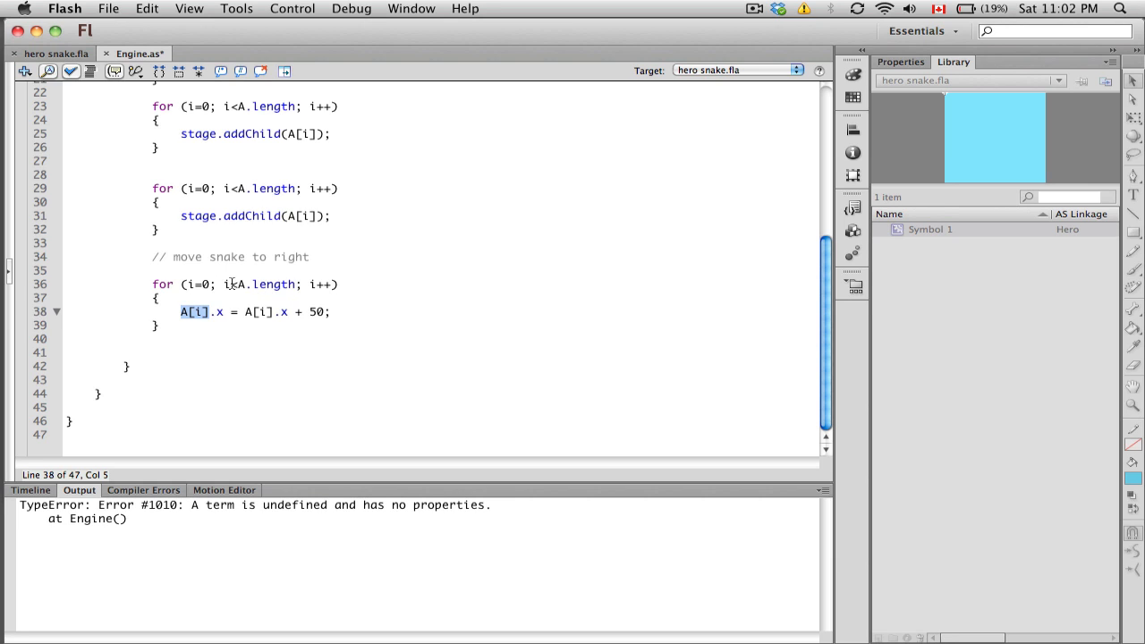
{"action": "mouse_move", "coordinate": [396, 301]}
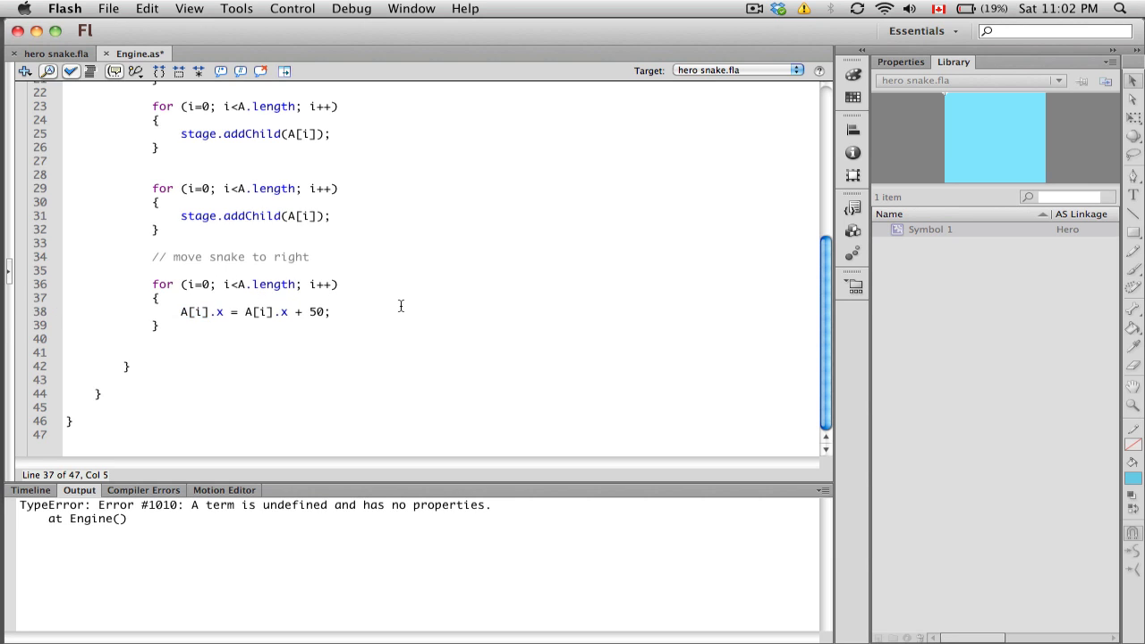
{"action": "mouse_move", "coordinate": [424, 327]}
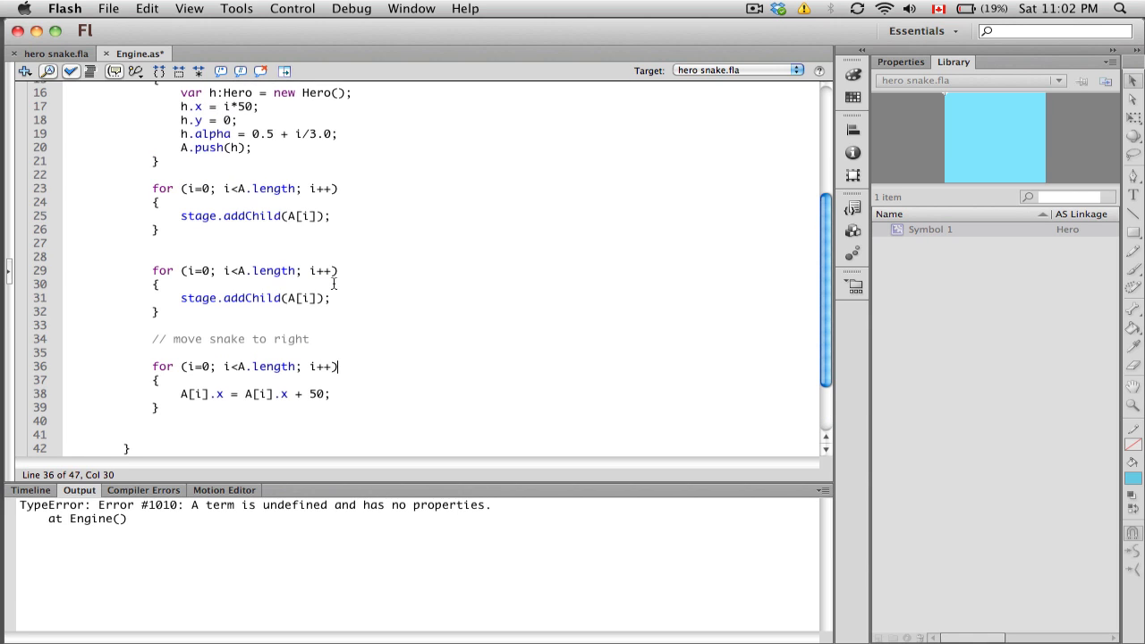
{"action": "left_click", "coordinate": [292, 7]}
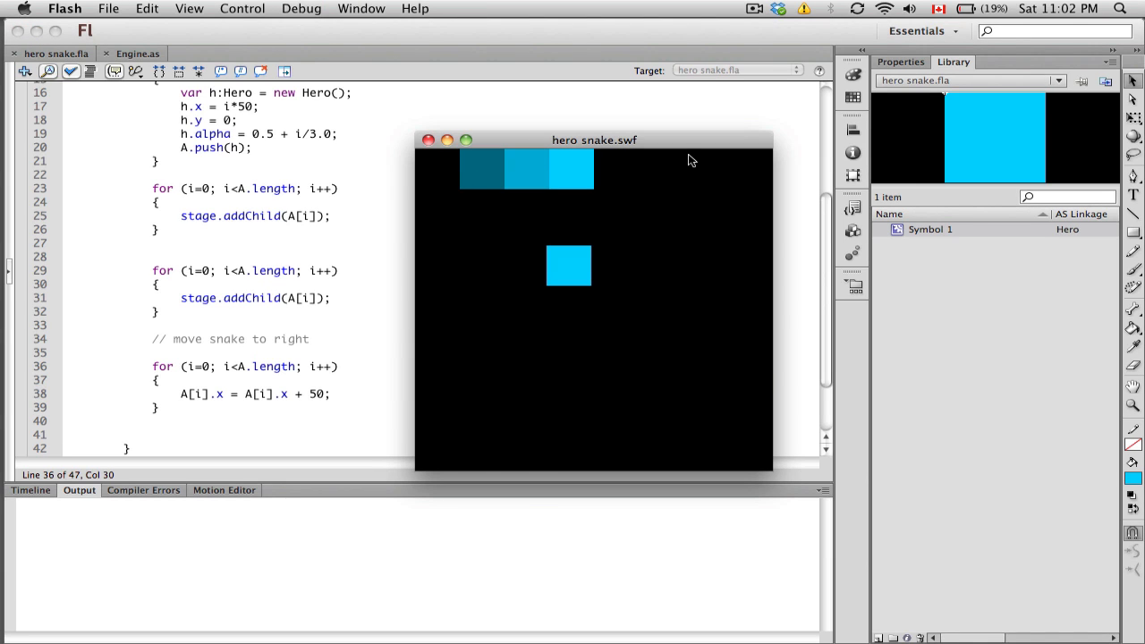
{"action": "mouse_move", "coordinate": [428, 139]}
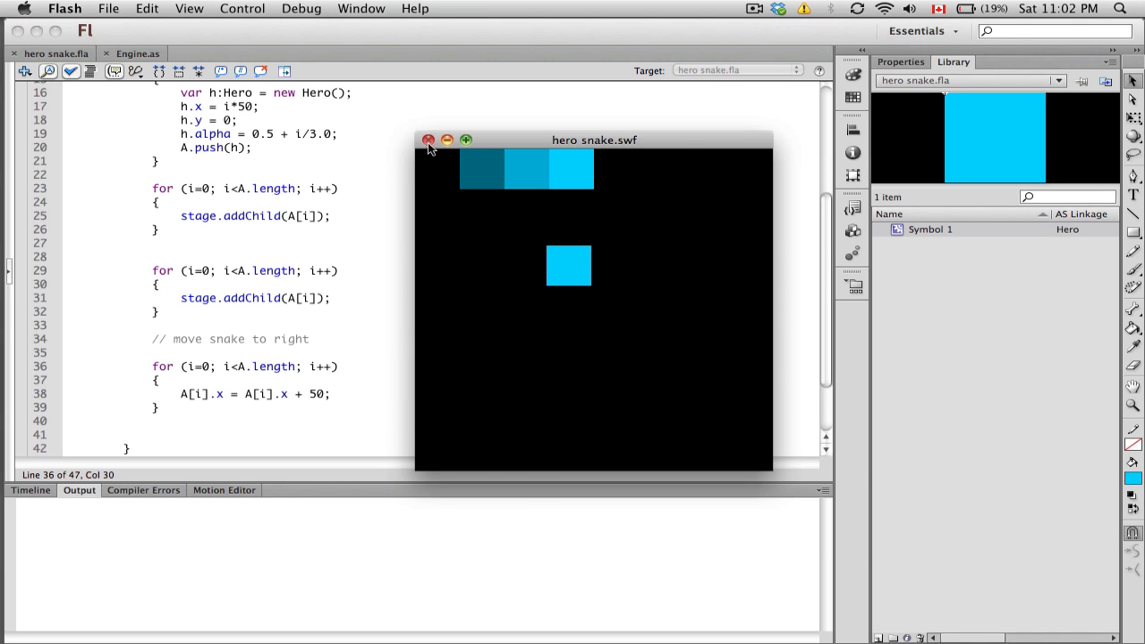
{"action": "left_click", "coordinate": [429, 139]}
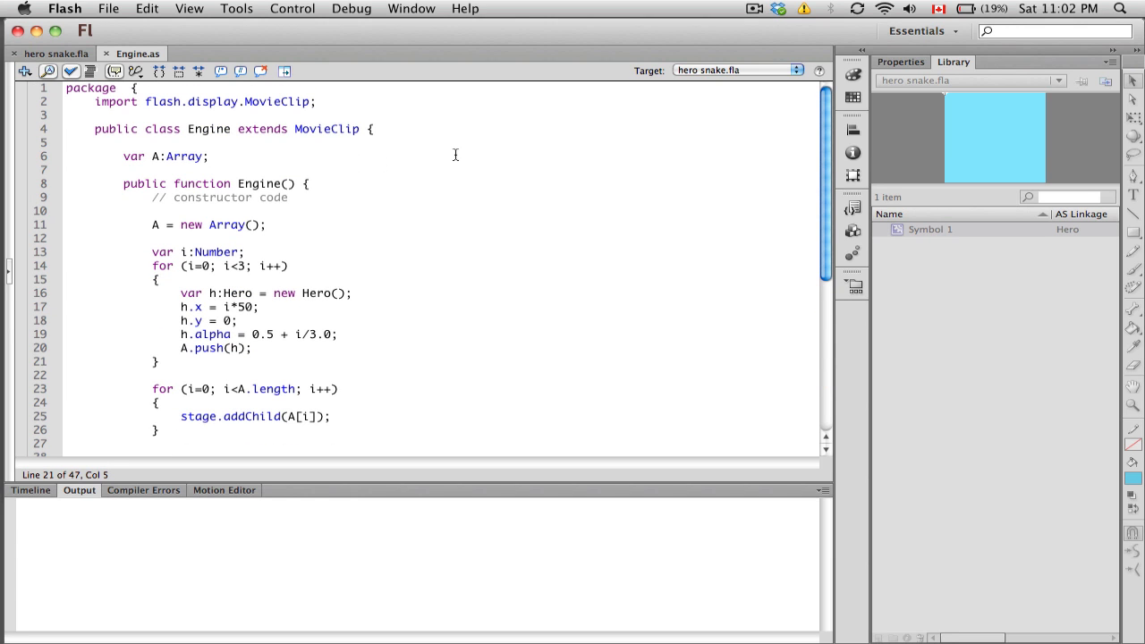
{"action": "mouse_move", "coordinate": [460, 211]}
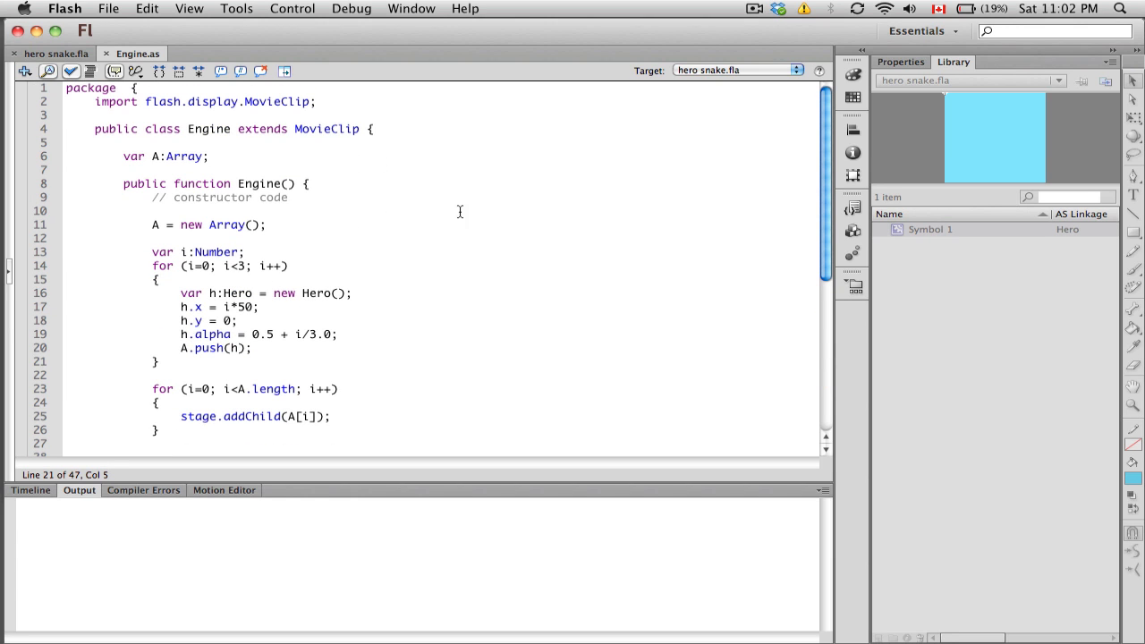
{"action": "mouse_move", "coordinate": [238, 301]}
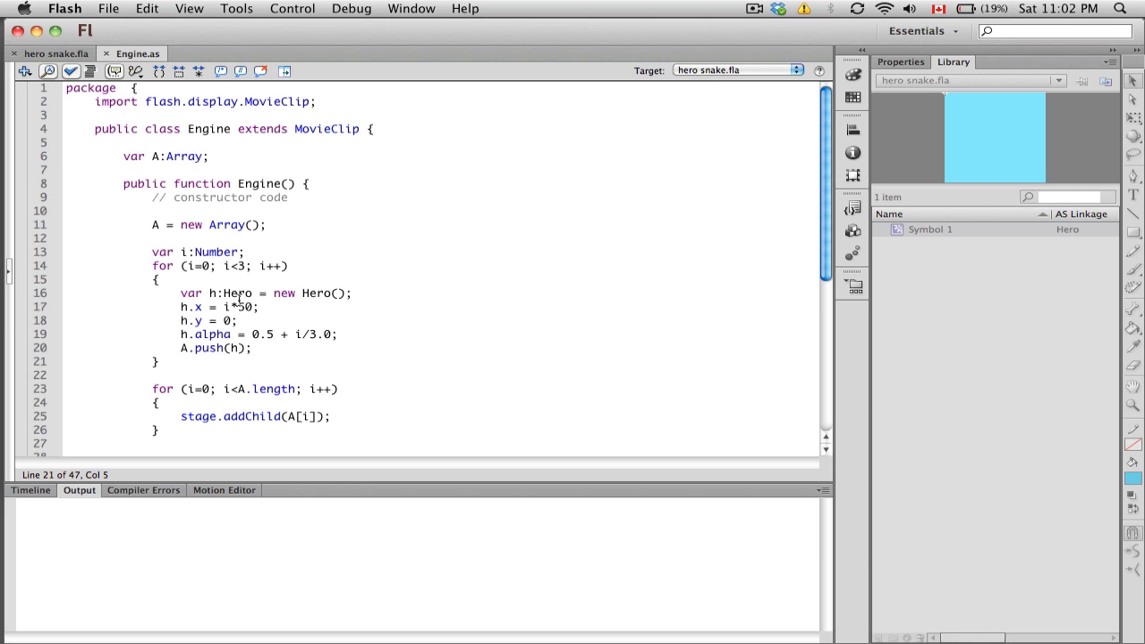
{"action": "scroll", "scroll_direction": "down", "scroll_amount": 3}
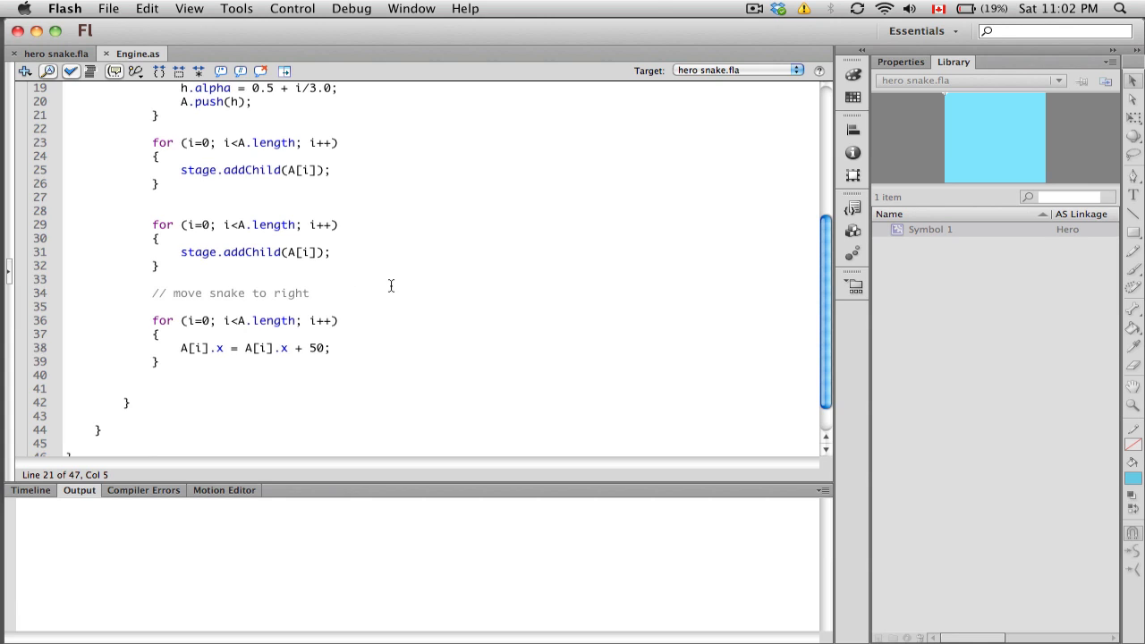
{"action": "left_click", "coordinate": [755, 7]}
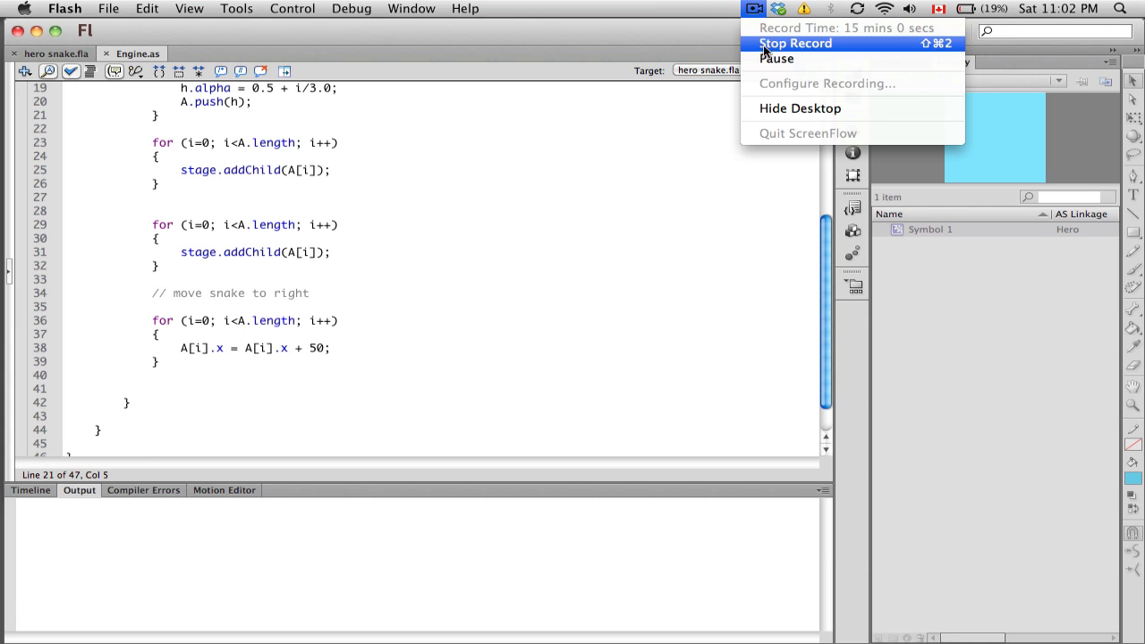